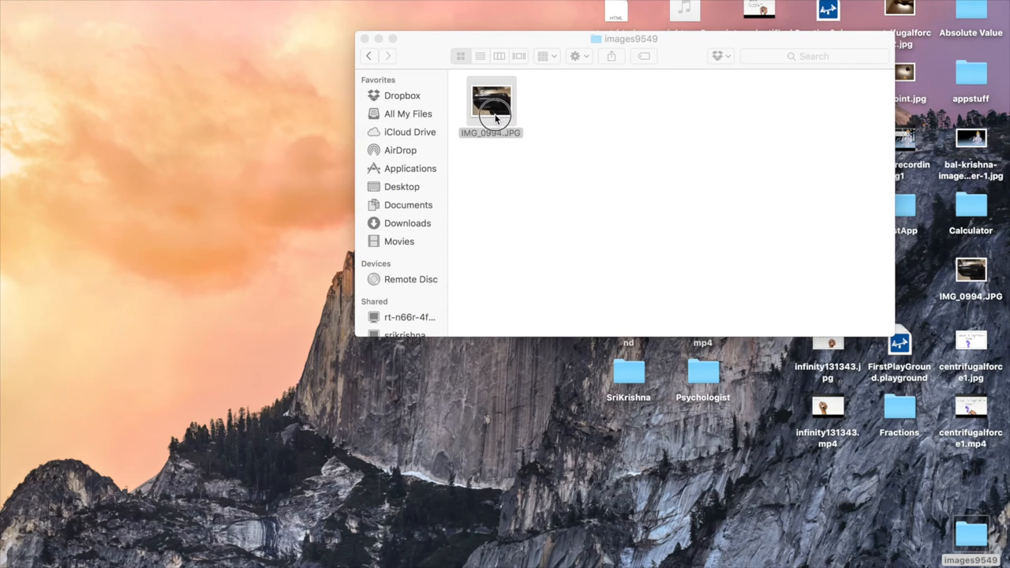
- View IMG_0994.JPG in the images9549 folder, then launch GIMP from Spotlight
{"action": "double_click", "coordinate": [491, 103]}
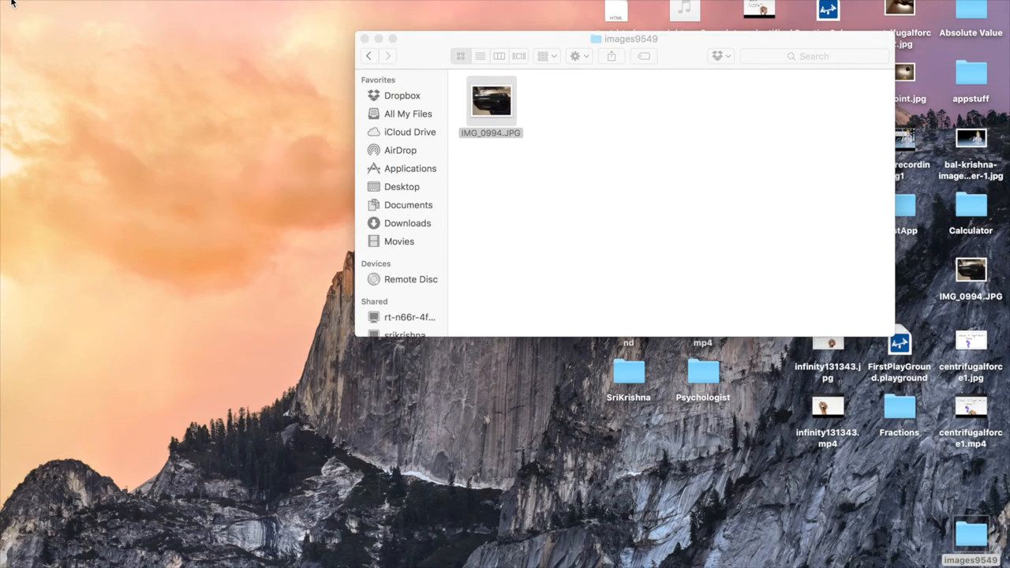
{"action": "mouse_move", "coordinate": [528, 79]}
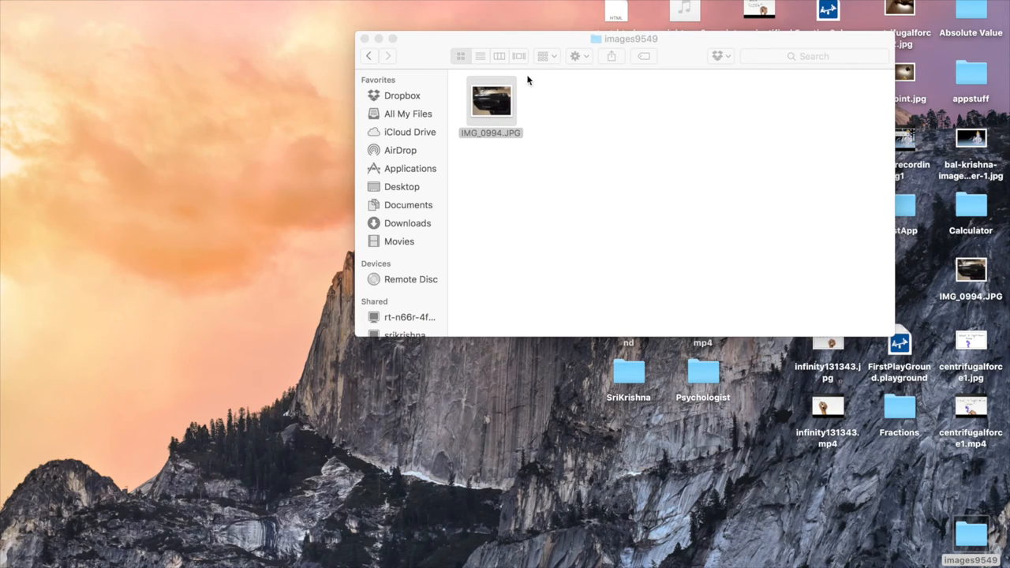
{"action": "left_click", "coordinate": [491, 101]}
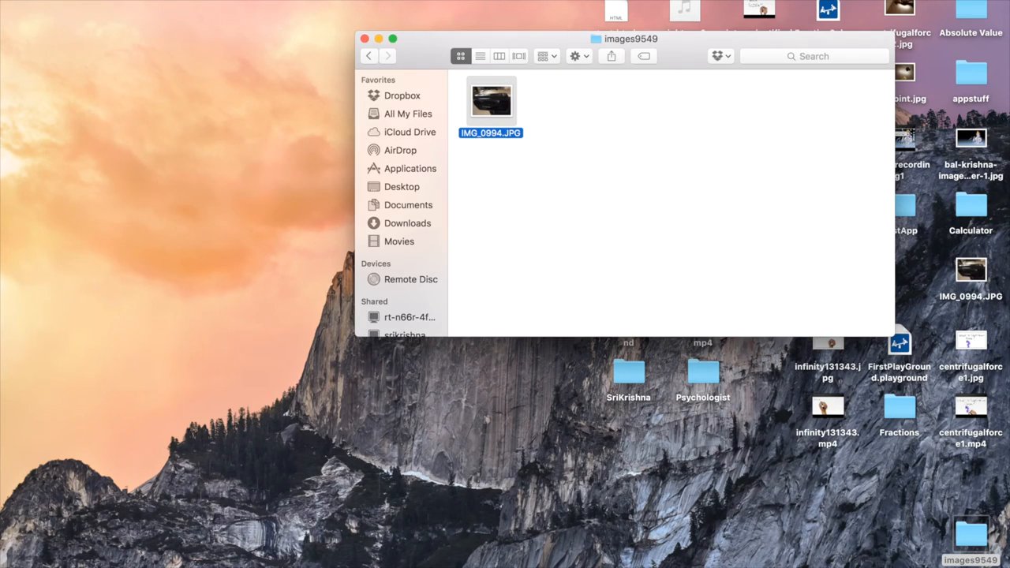
{"action": "type", "text": "gimP"}
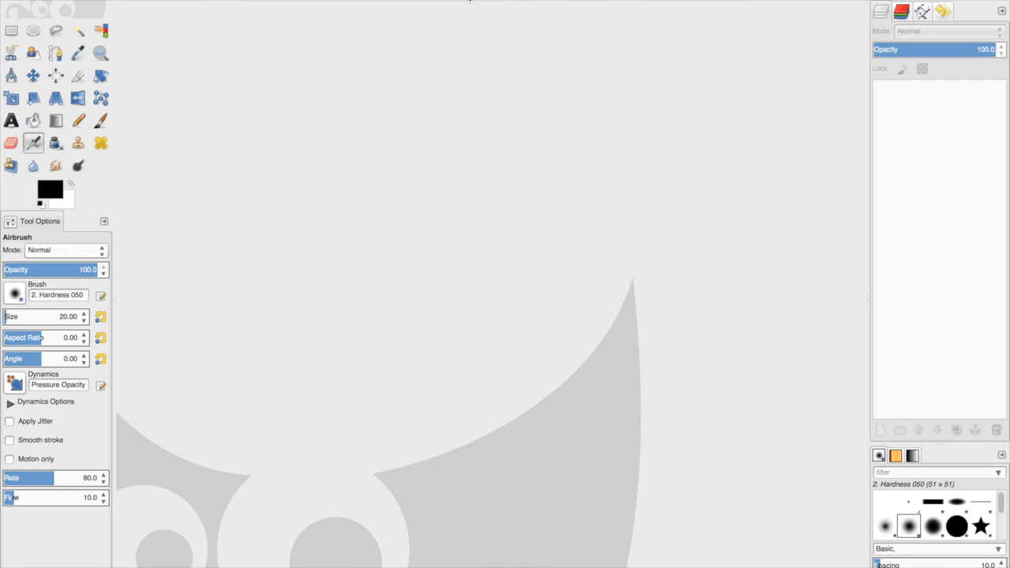
- Create a new 1920 × 1080 px image
{"action": "left_click", "coordinate": [16, 5]}
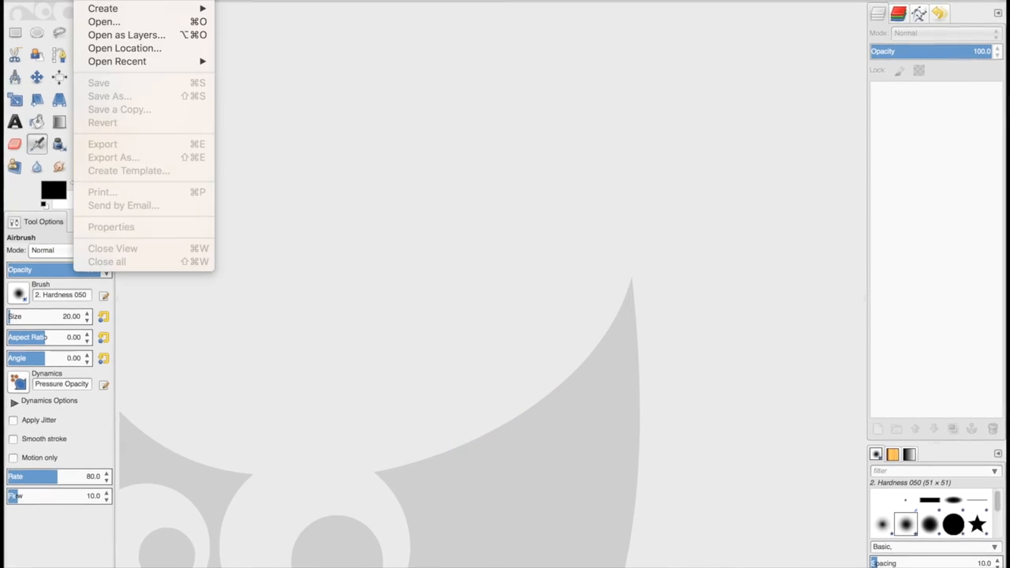
{"action": "left_click", "coordinate": [102, 8]}
{"action": "type", "text": "108"}
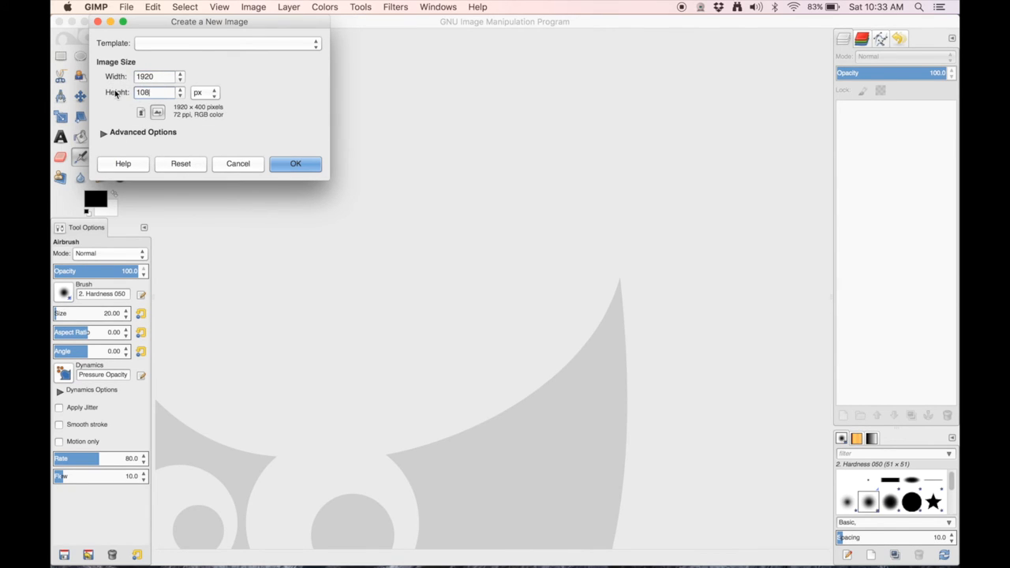
{"action": "left_click", "coordinate": [295, 162]}
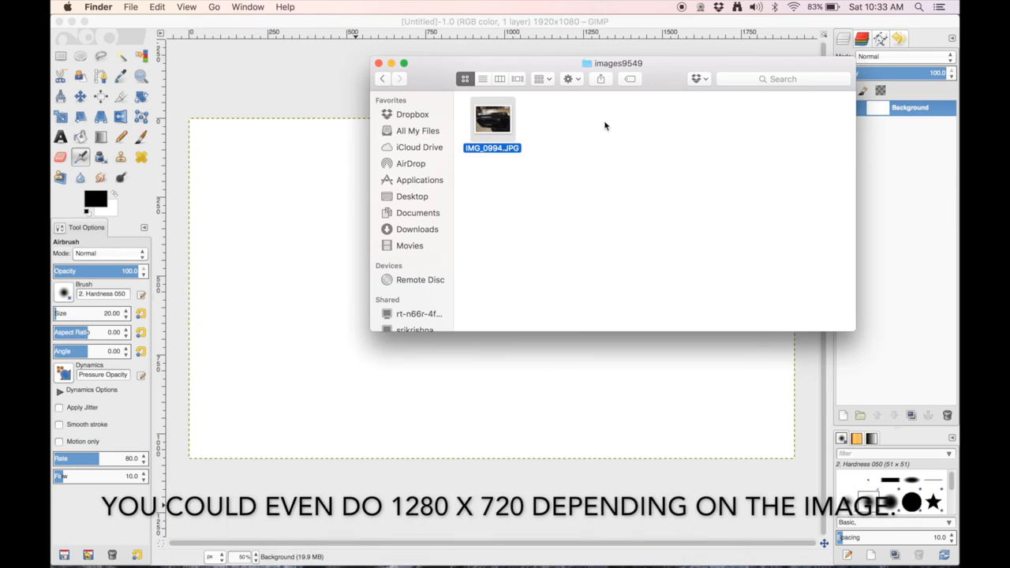
- Drop IMG_0994.JPG from Finder onto the canvas as a new layer
{"action": "double_click", "coordinate": [493, 119]}
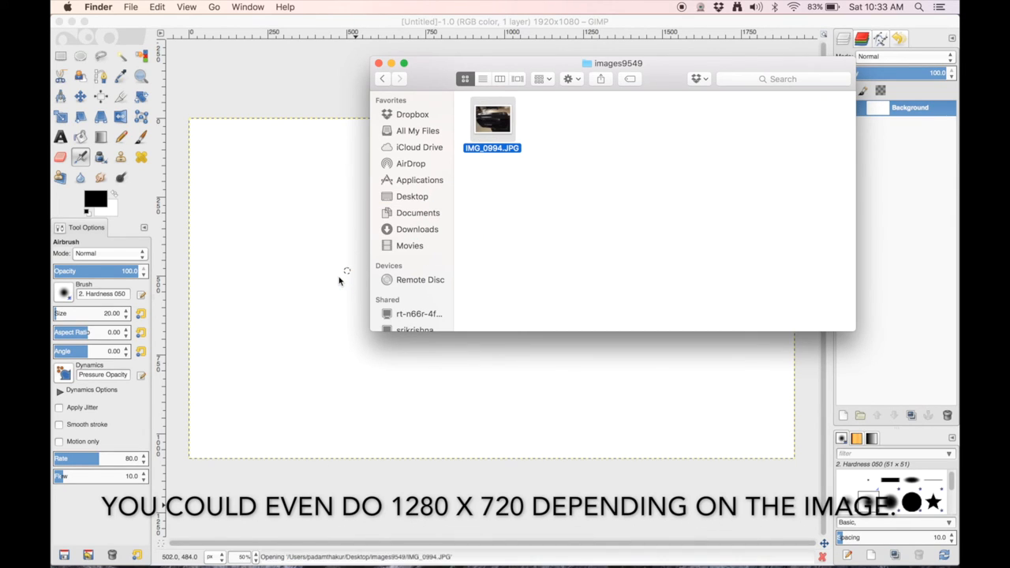
{"action": "double_click", "coordinate": [492, 118]}
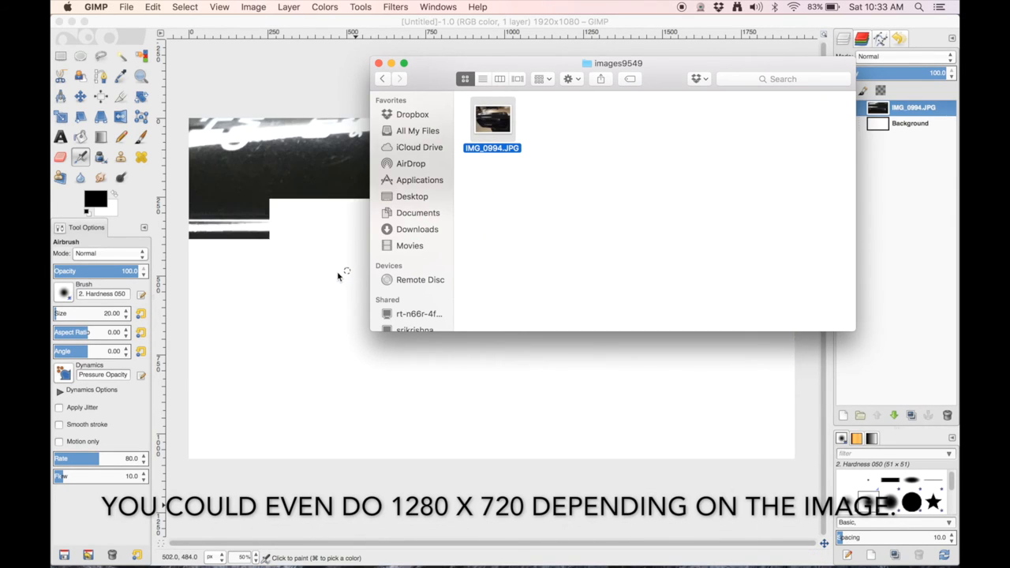
{"action": "double_click", "coordinate": [492, 120]}
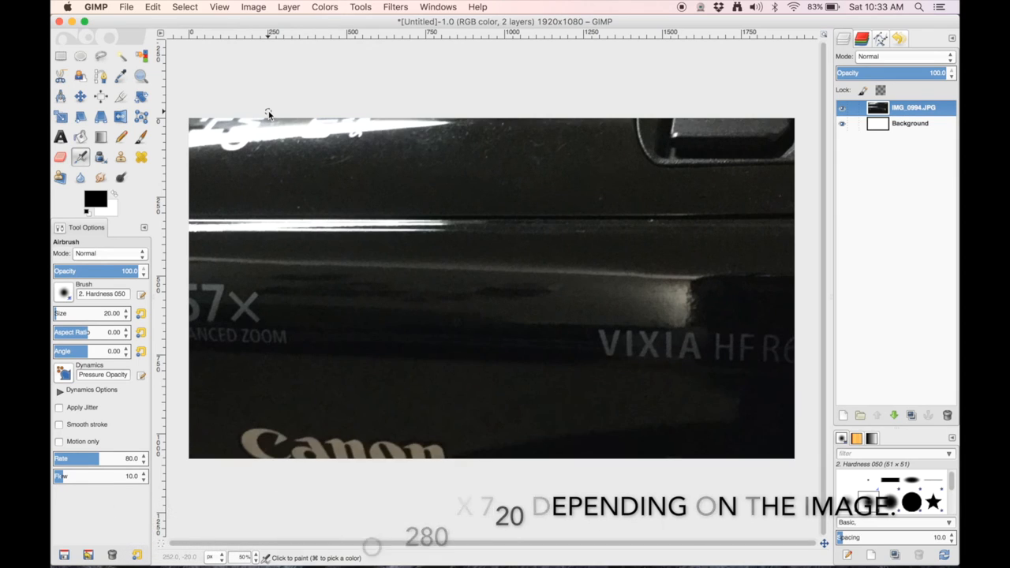
{"action": "left_click", "coordinate": [909, 123]}
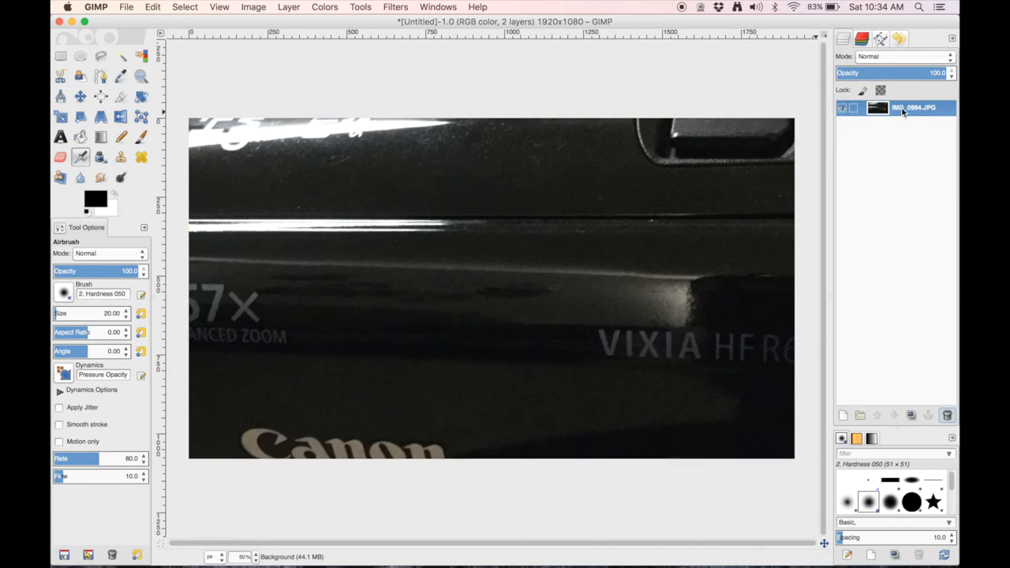
- Apply a 64 px Gaussian blur to the IMG_0994.JPG layer
{"action": "left_click", "coordinate": [394, 7]}
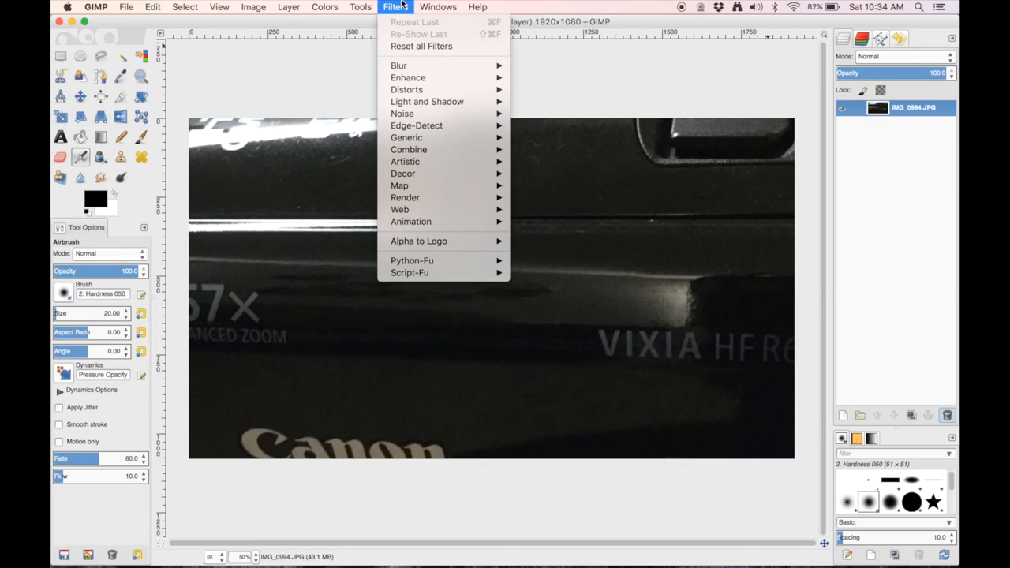
{"action": "mouse_move", "coordinate": [425, 66]}
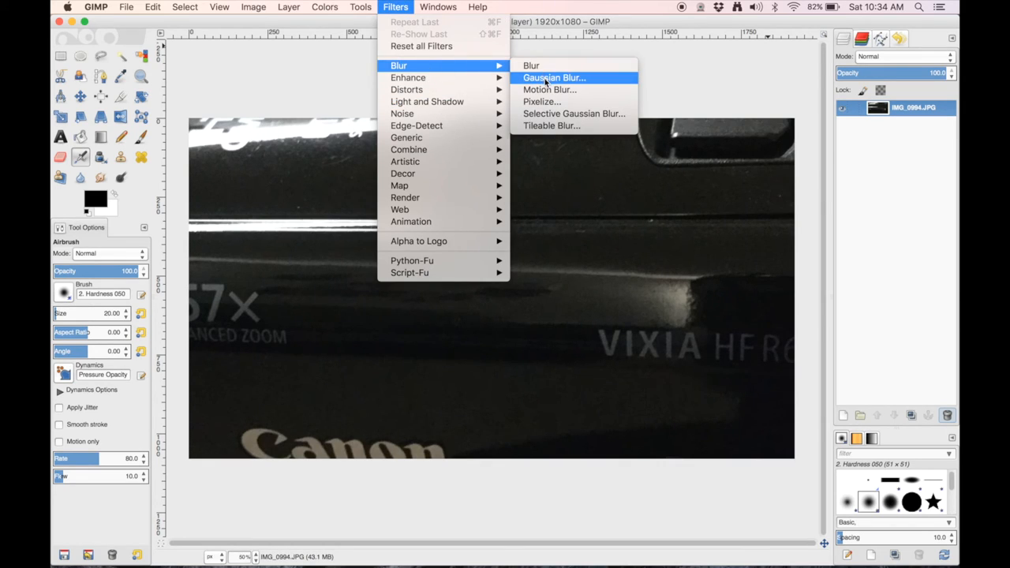
{"action": "left_click", "coordinate": [552, 78]}
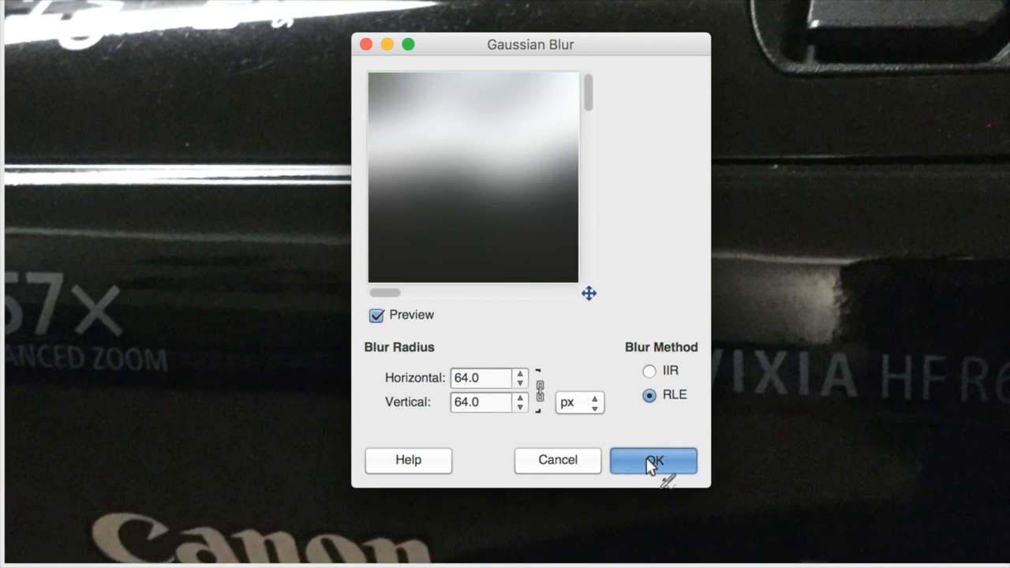
{"action": "left_click", "coordinate": [653, 461]}
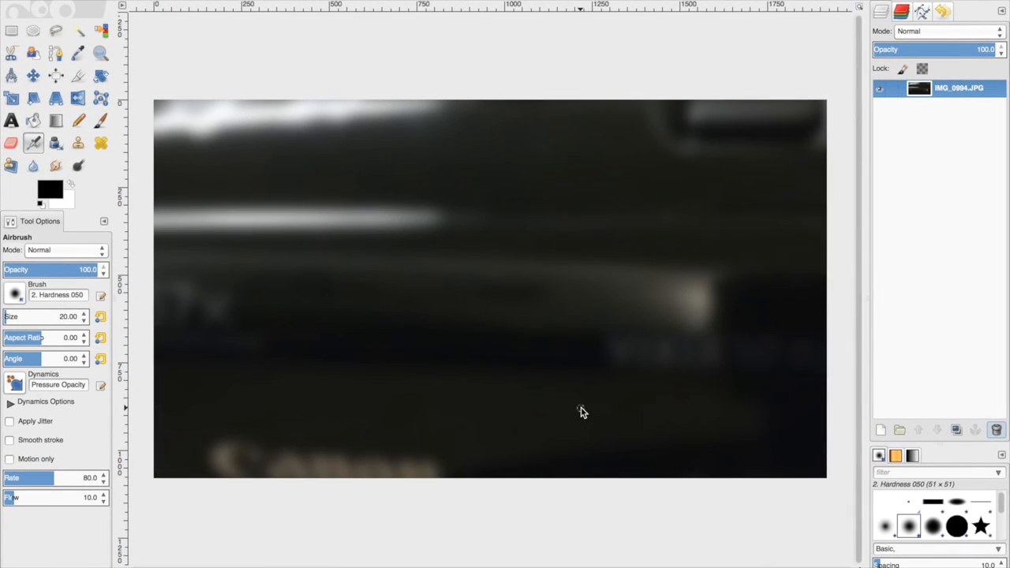
{"action": "mouse_move", "coordinate": [306, 170]}
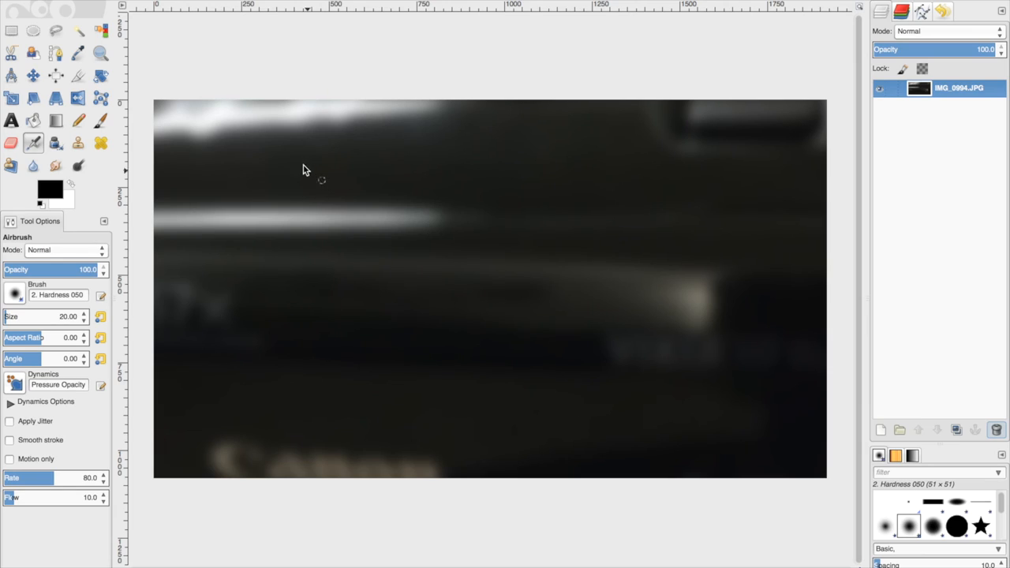
{"action": "mouse_move", "coordinate": [537, 441]}
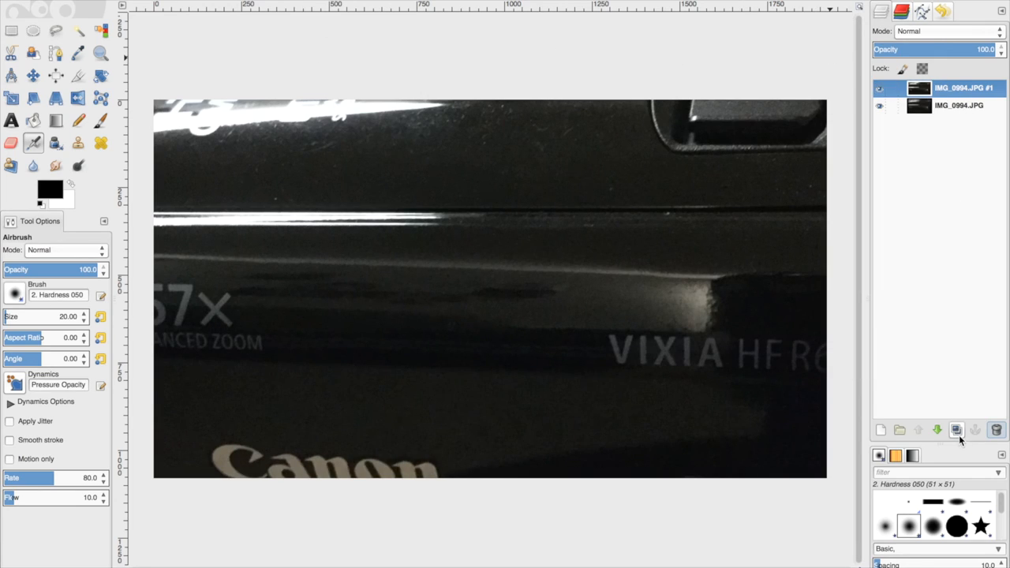
- Fit the top sharp photo layer to image size and scale it to 1280 × 960
{"action": "left_click", "coordinate": [879, 104]}
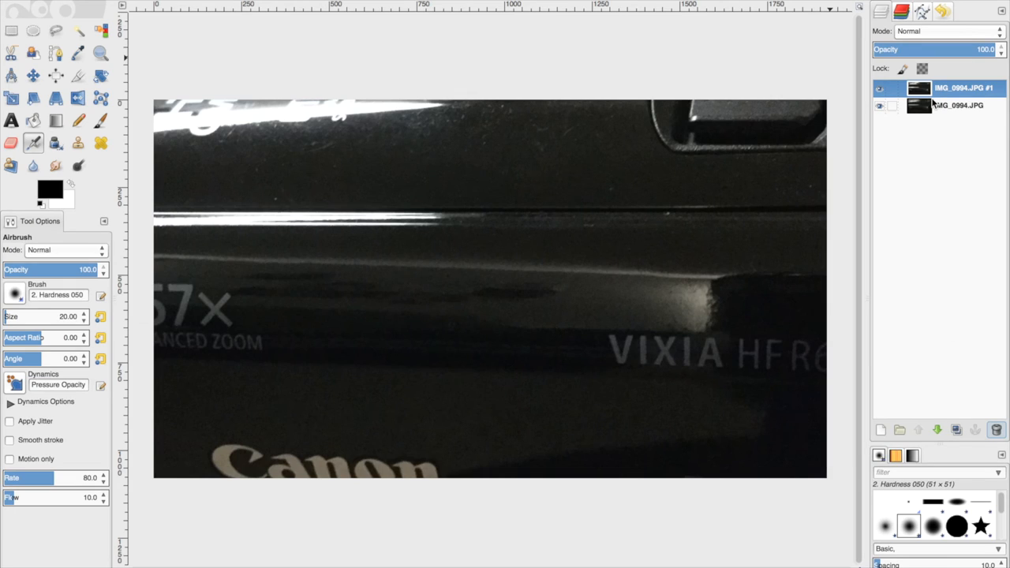
{"action": "right_click", "coordinate": [939, 88]}
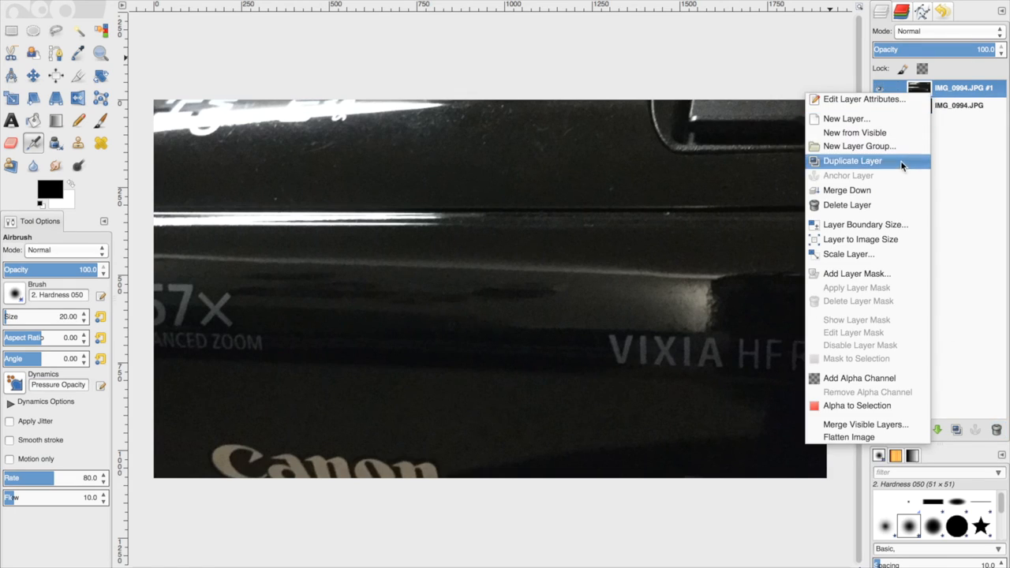
{"action": "mouse_move", "coordinate": [899, 240]}
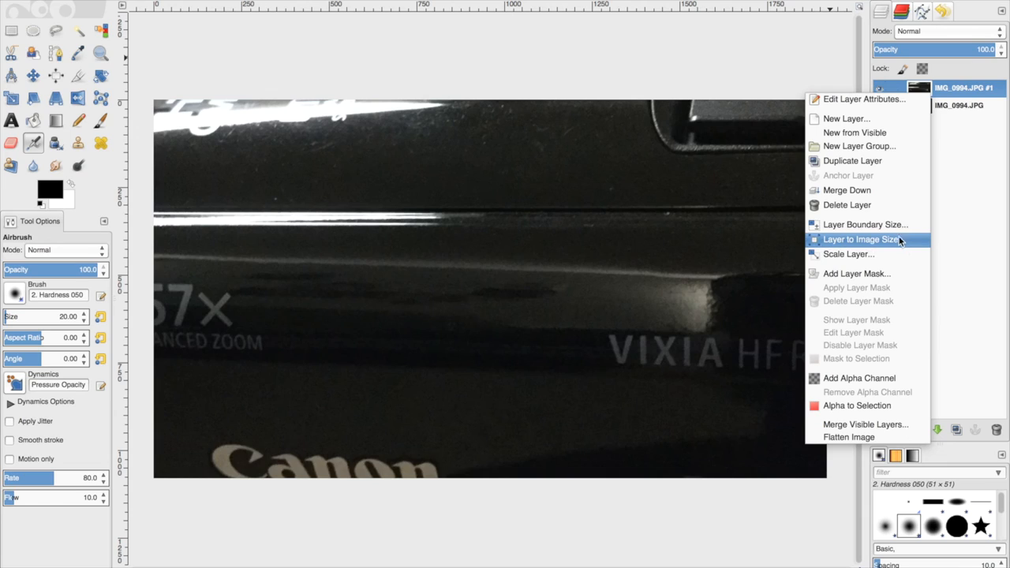
{"action": "left_click", "coordinate": [849, 254]}
{"action": "type", "text": "1280"}
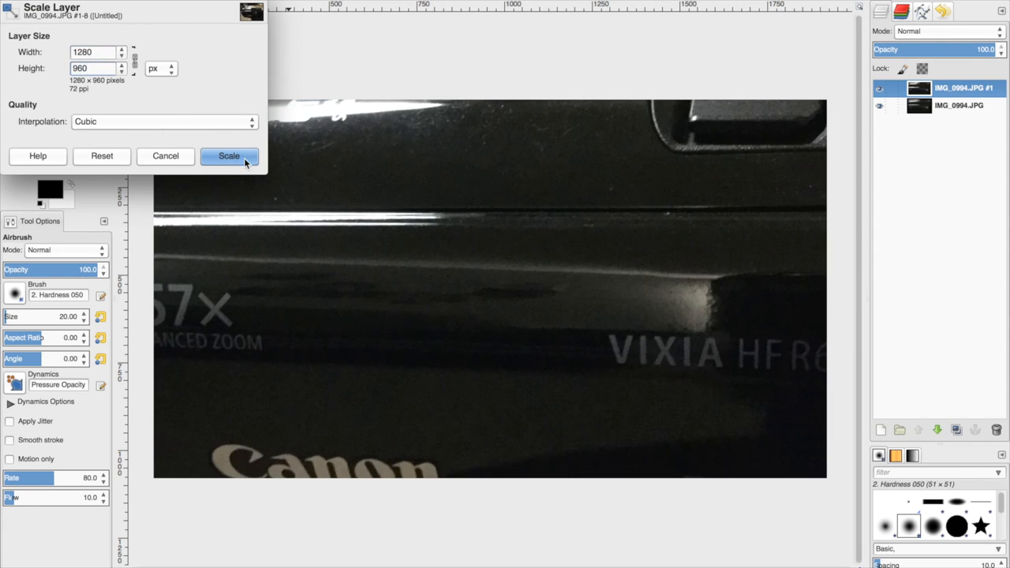
{"action": "left_click", "coordinate": [228, 156]}
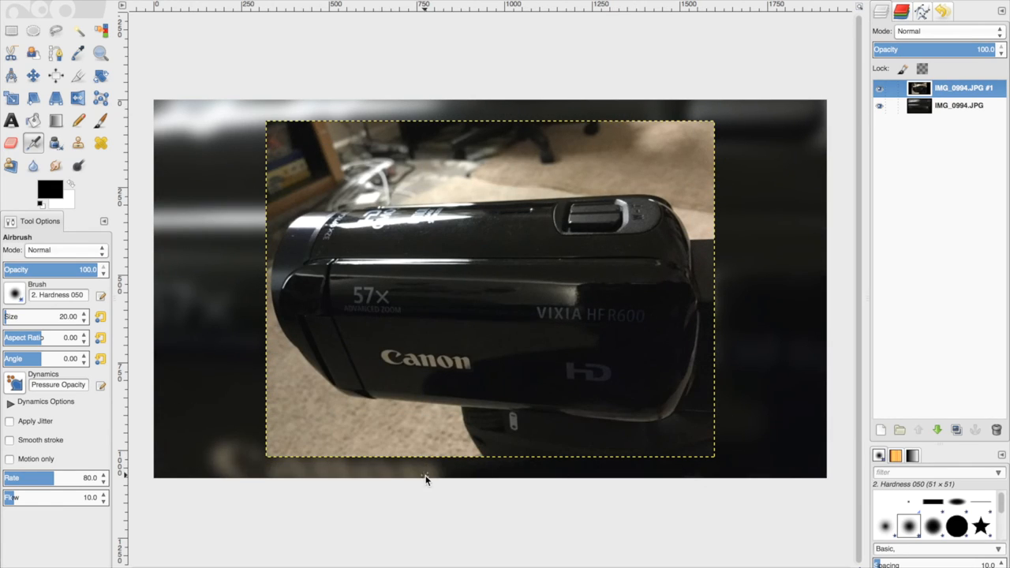
{"action": "mouse_move", "coordinate": [811, 205]}
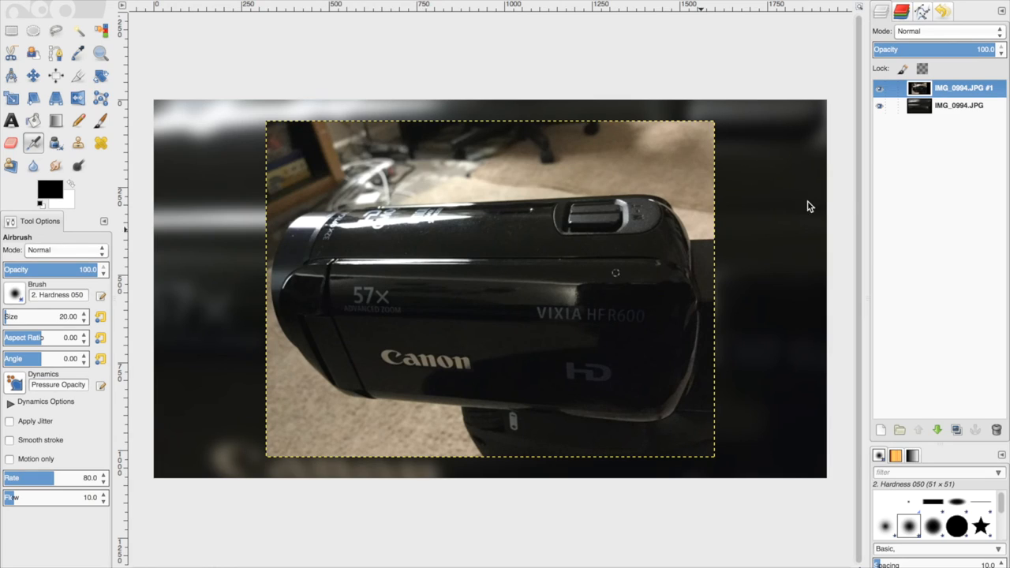
{"action": "mouse_move", "coordinate": [533, 107]}
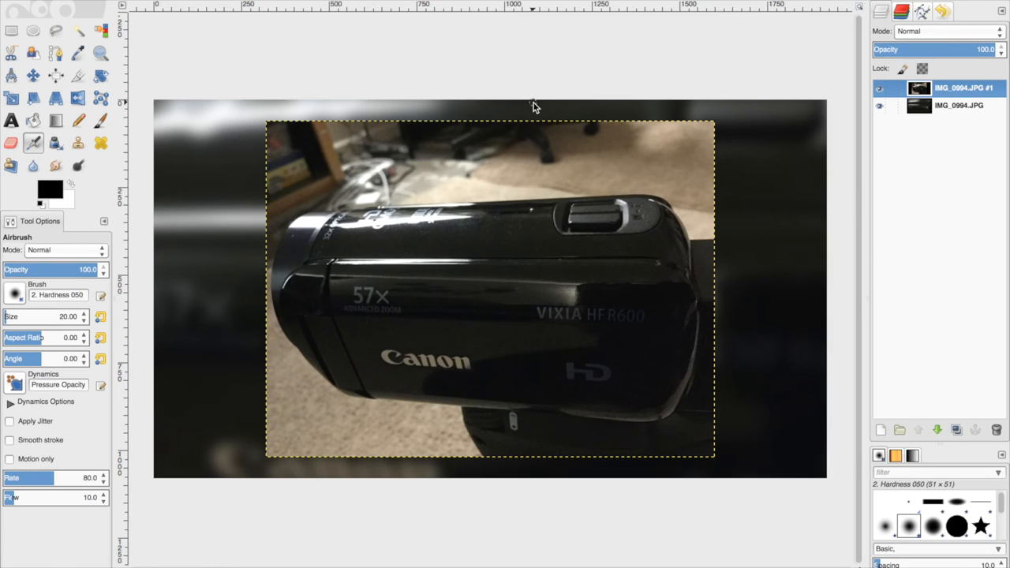
{"action": "mouse_move", "coordinate": [9, 13]}
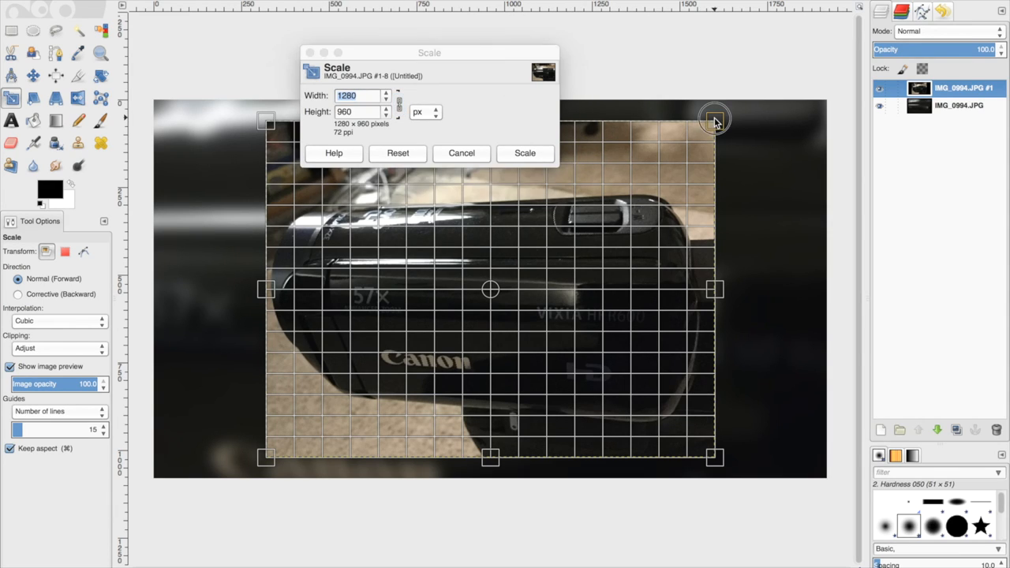
- Enlarge the sharp copy proportionally toward full image height and apply the size
{"action": "left_click_drag", "start_coordinate": [713, 119], "coordinate": [743, 101]}
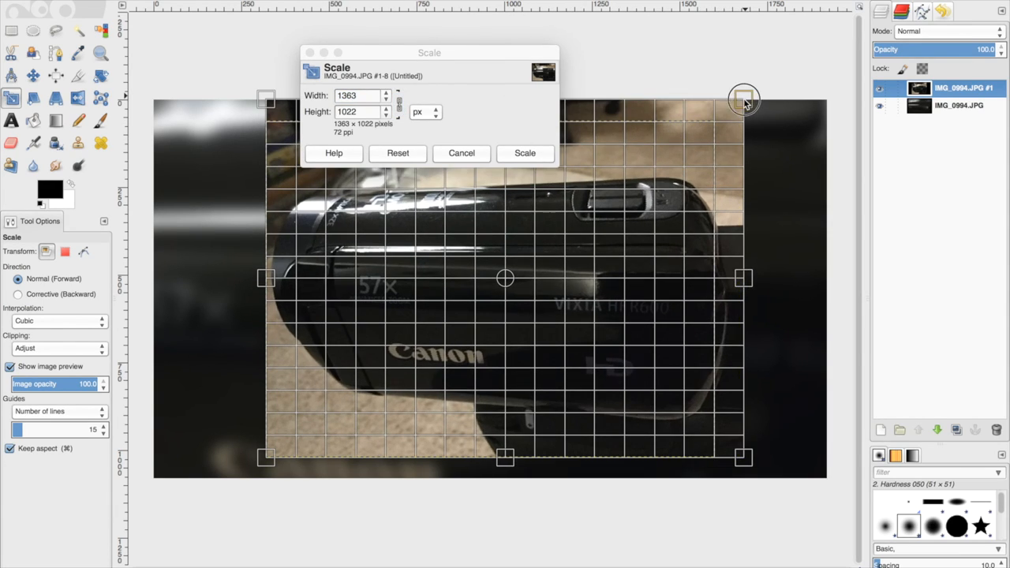
{"action": "left_click_drag", "start_coordinate": [744, 98], "coordinate": [754, 107]}
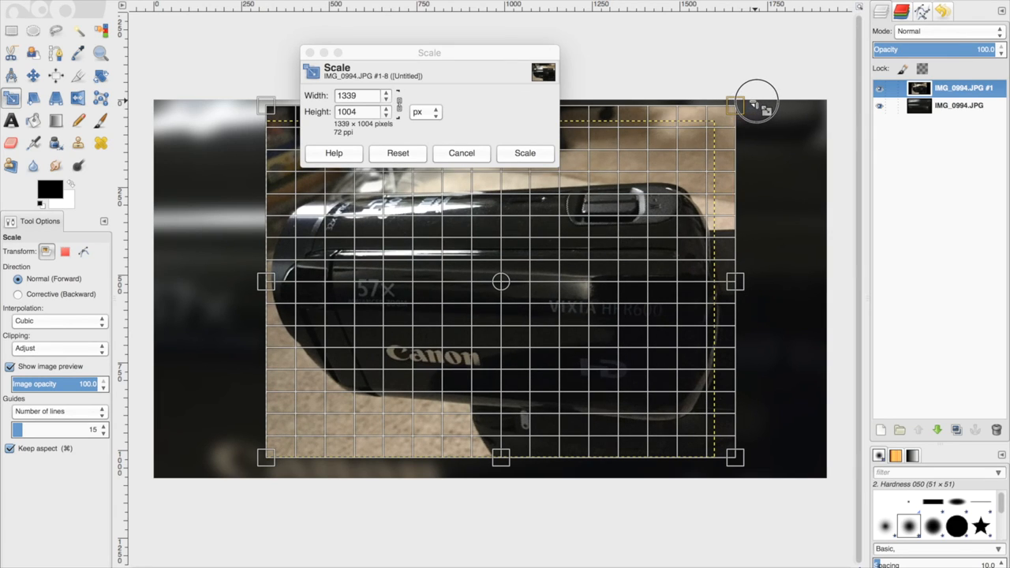
{"action": "left_click_drag", "start_coordinate": [754, 102], "coordinate": [750, 458]}
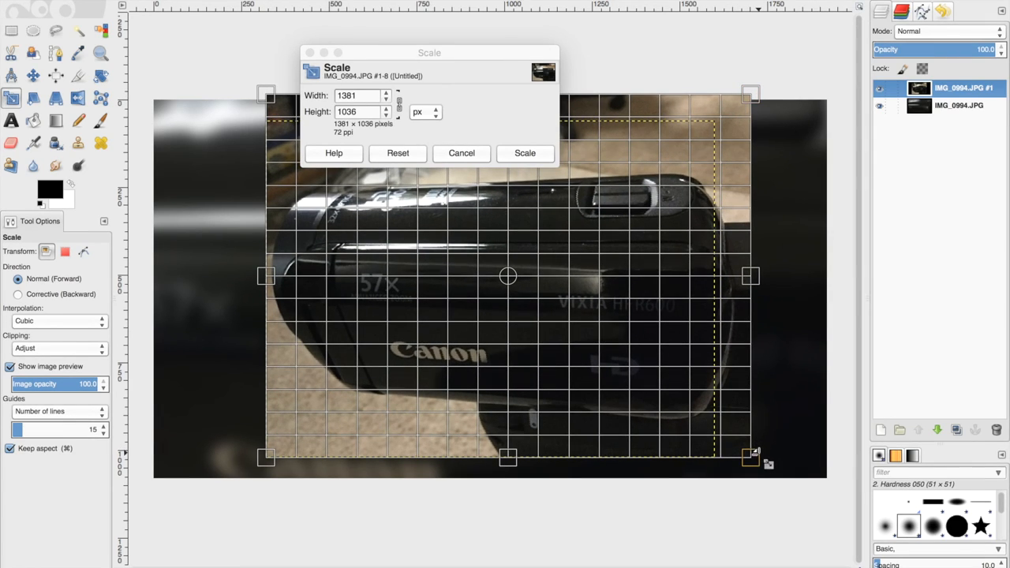
{"action": "left_click_drag", "start_coordinate": [749, 457], "coordinate": [781, 481]}
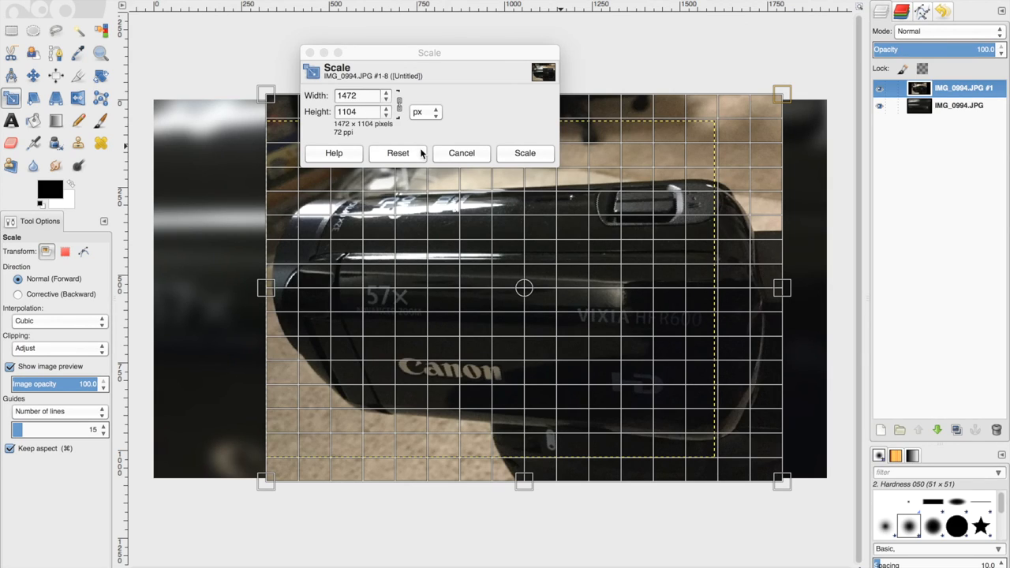
{"action": "left_click", "coordinate": [524, 153]}
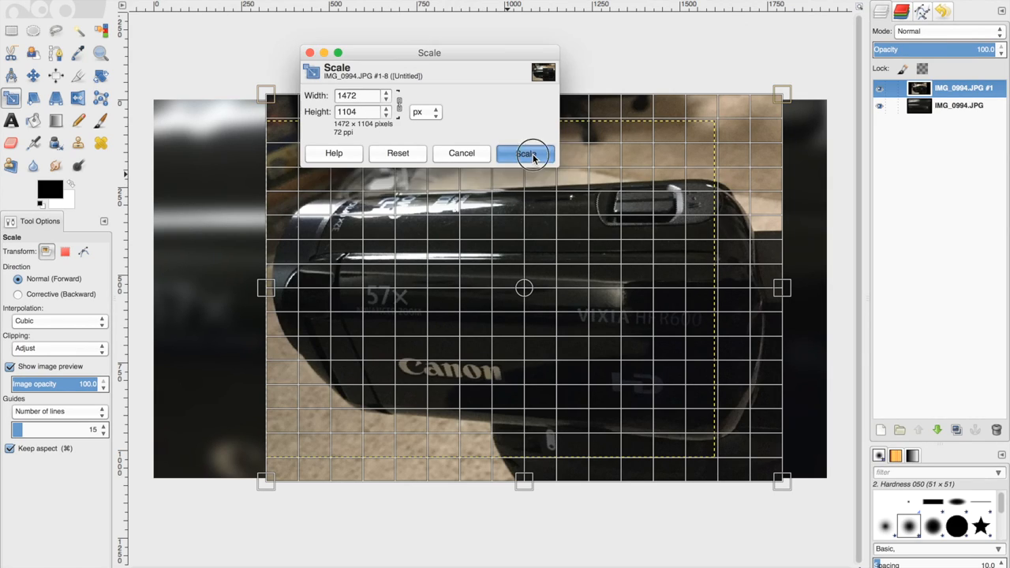
{"action": "left_click", "coordinate": [526, 153]}
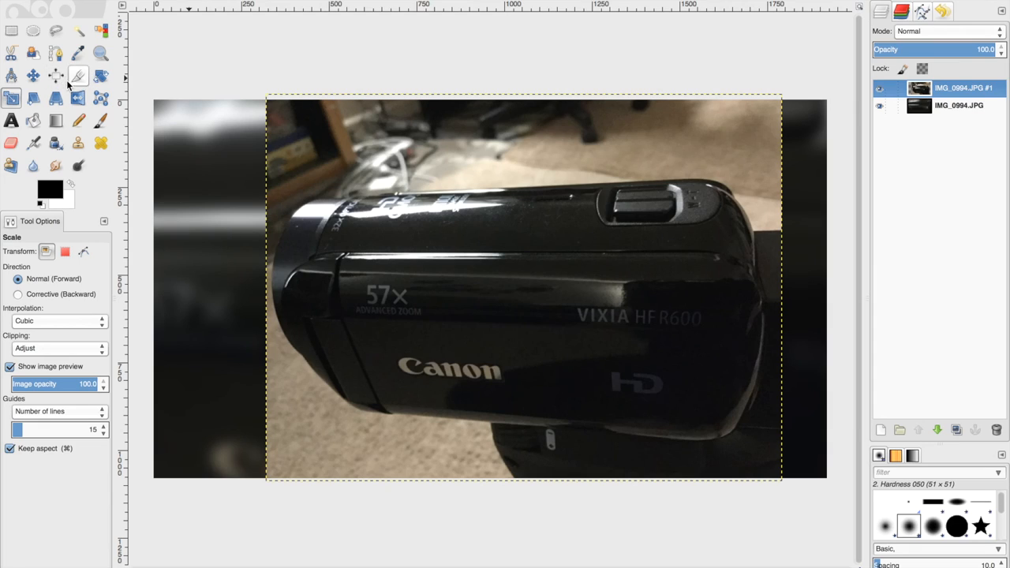
- Rescale the sharp copy again to about 1433 × 1074 px and apply it
{"action": "left_click", "coordinate": [33, 76]}
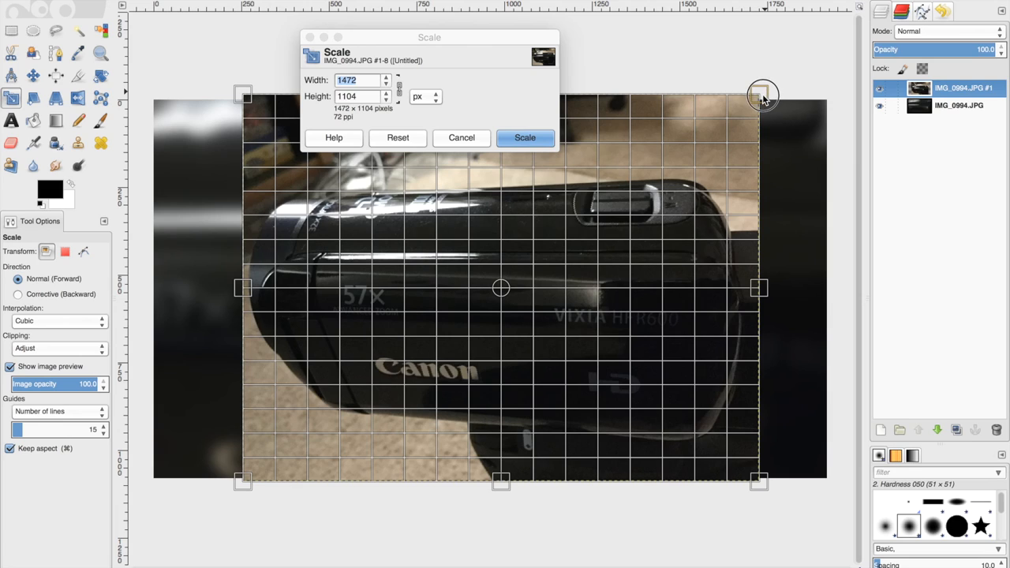
{"action": "left_click_drag", "start_coordinate": [764, 95], "coordinate": [764, 101]}
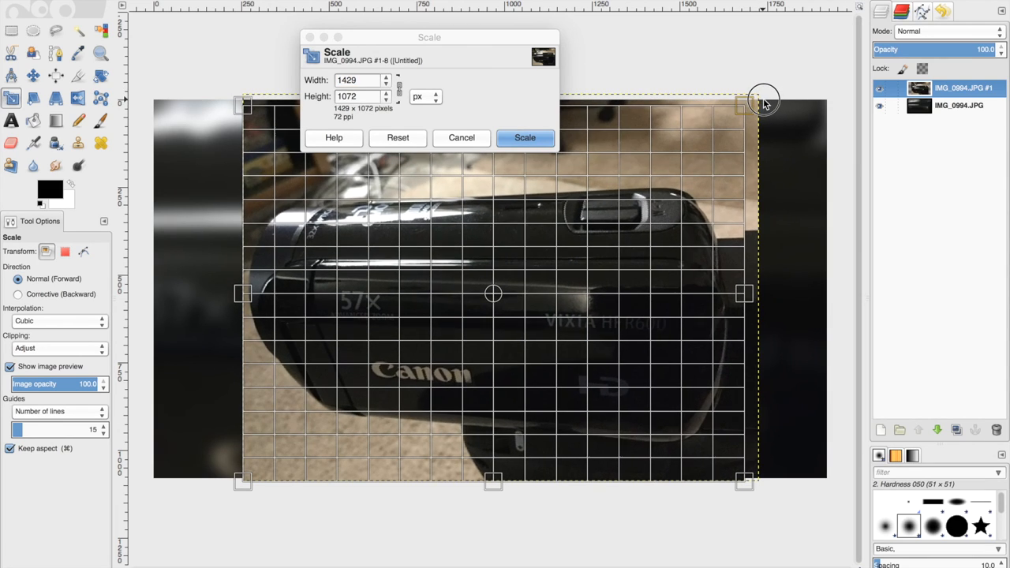
{"action": "left_click_drag", "start_coordinate": [744, 100], "coordinate": [763, 101]}
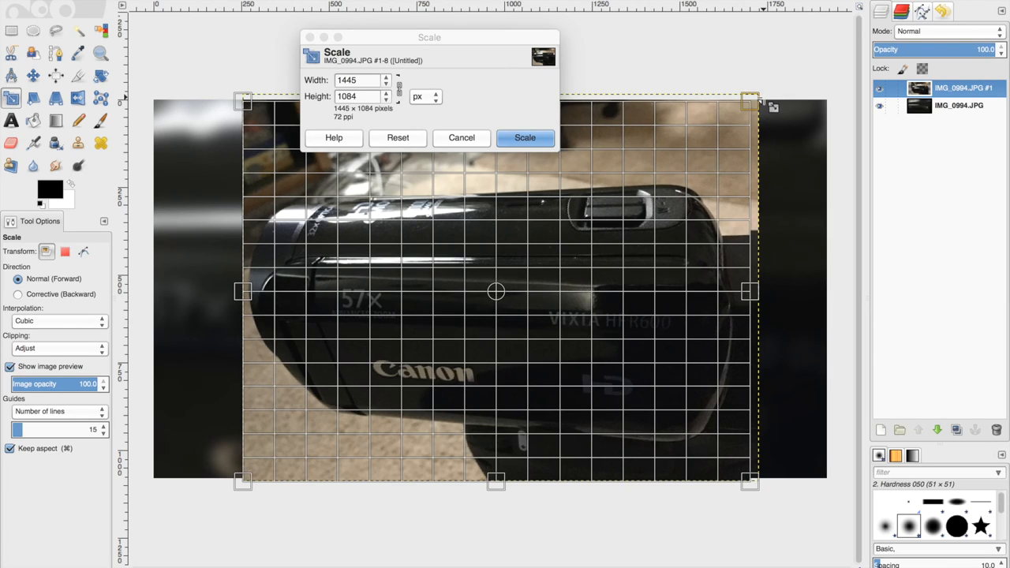
{"action": "left_click", "coordinate": [524, 137]}
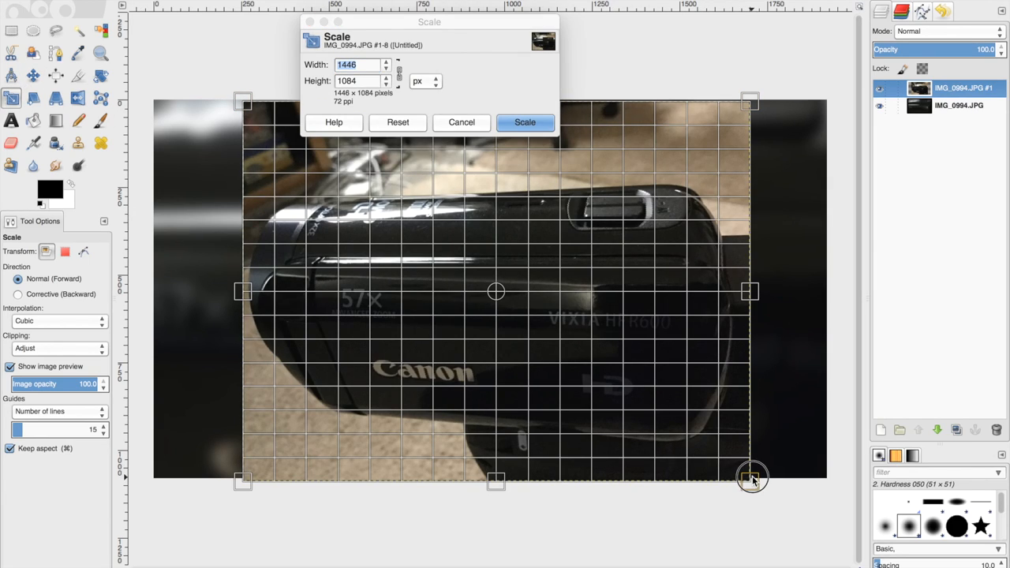
{"action": "left_click_drag", "start_coordinate": [751, 476], "coordinate": [744, 477]}
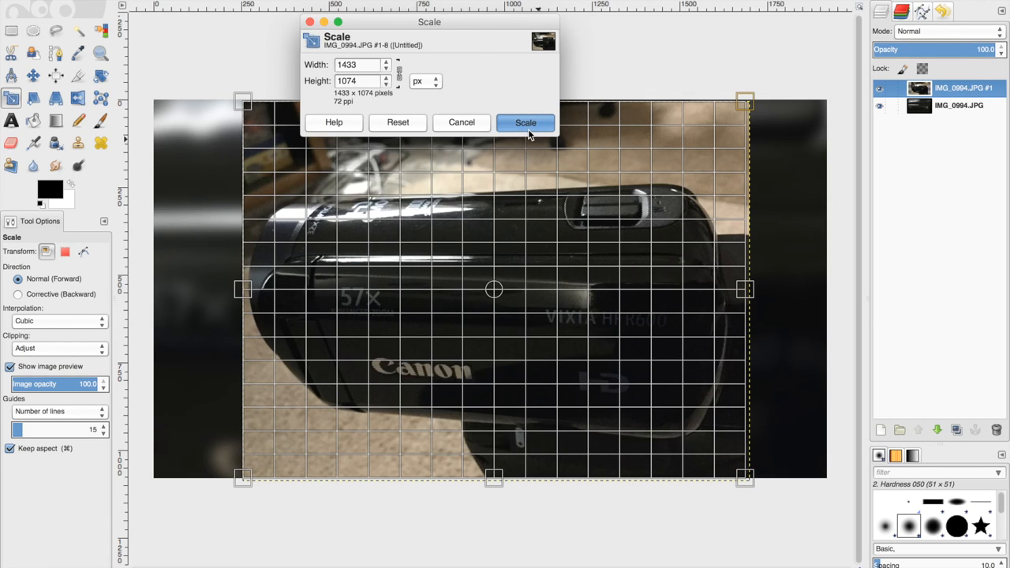
{"action": "left_click", "coordinate": [525, 123]}
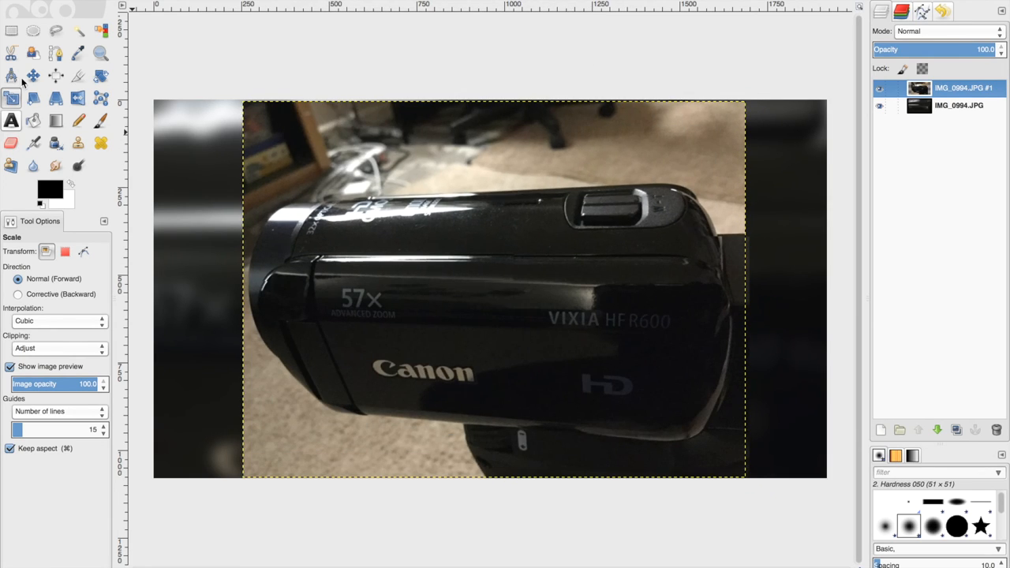
- Move the sharp copy so it sits horizontally centered over the blurred backdrop
{"action": "left_click", "coordinate": [33, 76]}
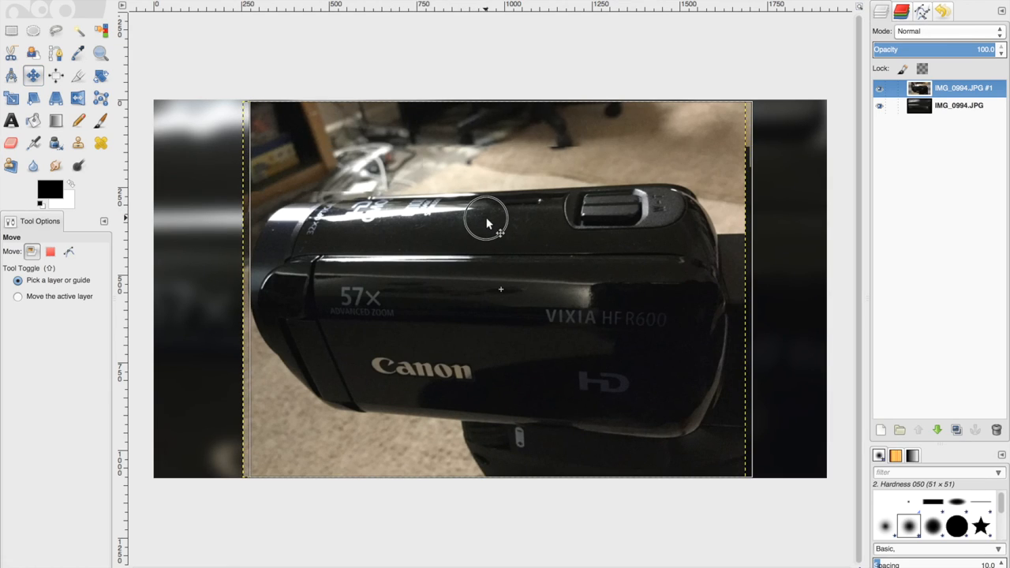
{"action": "left_click_drag", "start_coordinate": [486, 221], "coordinate": [482, 228]}
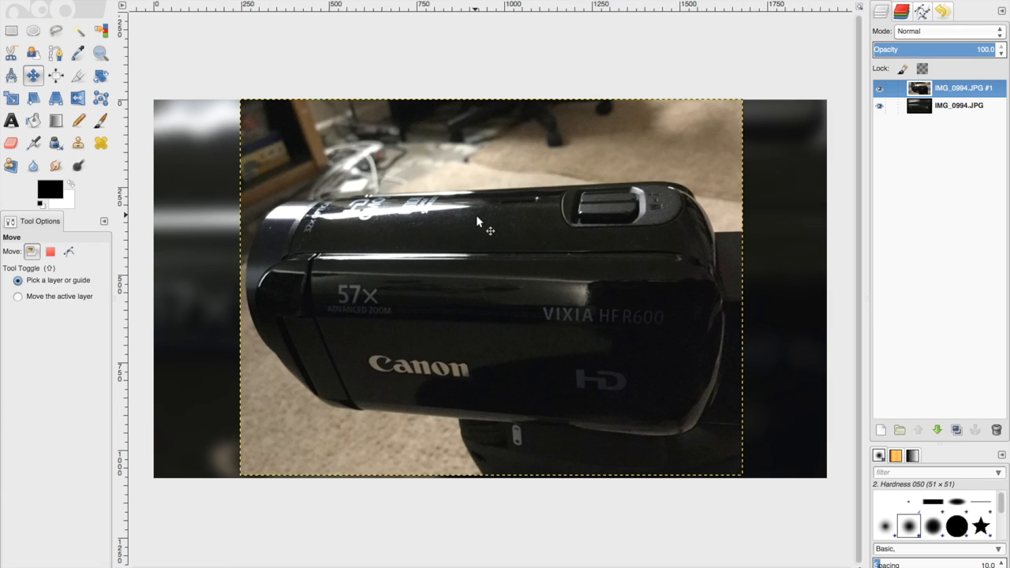
{"action": "mouse_move", "coordinate": [366, 189]}
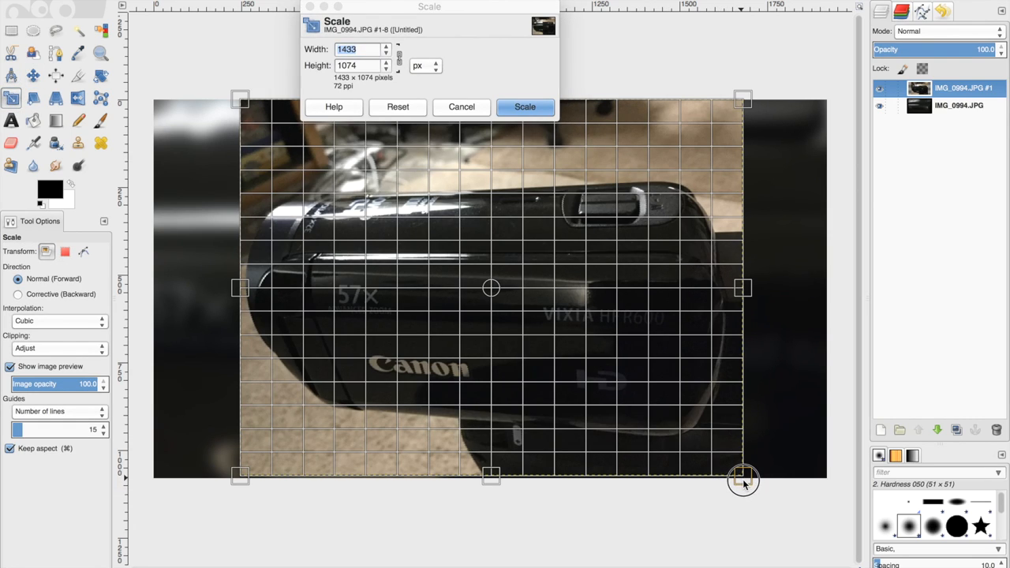
- Scale the sharp copy to about 1444 × 1082 so it fills the canvas height
{"action": "left_click_drag", "start_coordinate": [743, 480], "coordinate": [745, 479]}
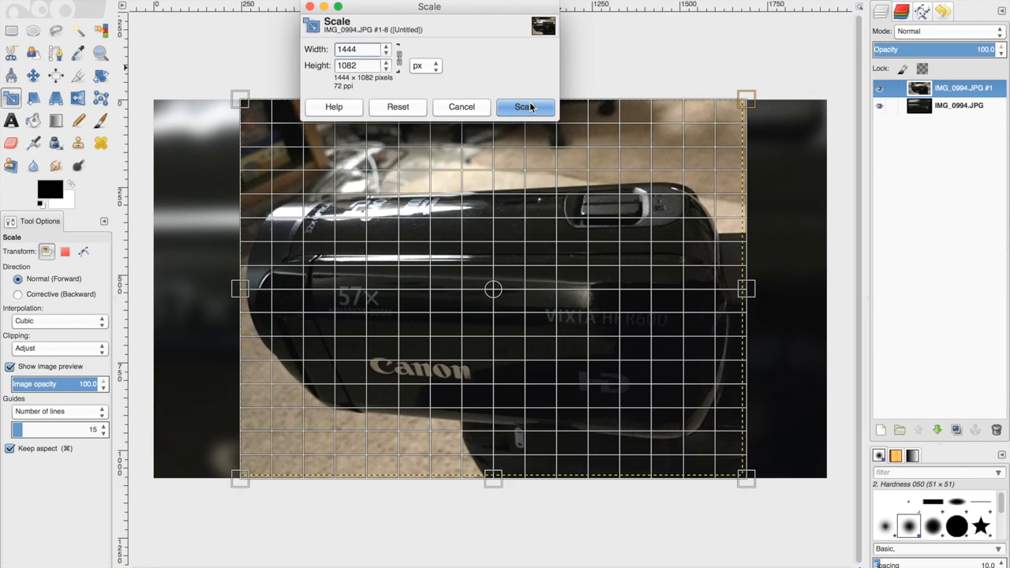
{"action": "left_click", "coordinate": [523, 107]}
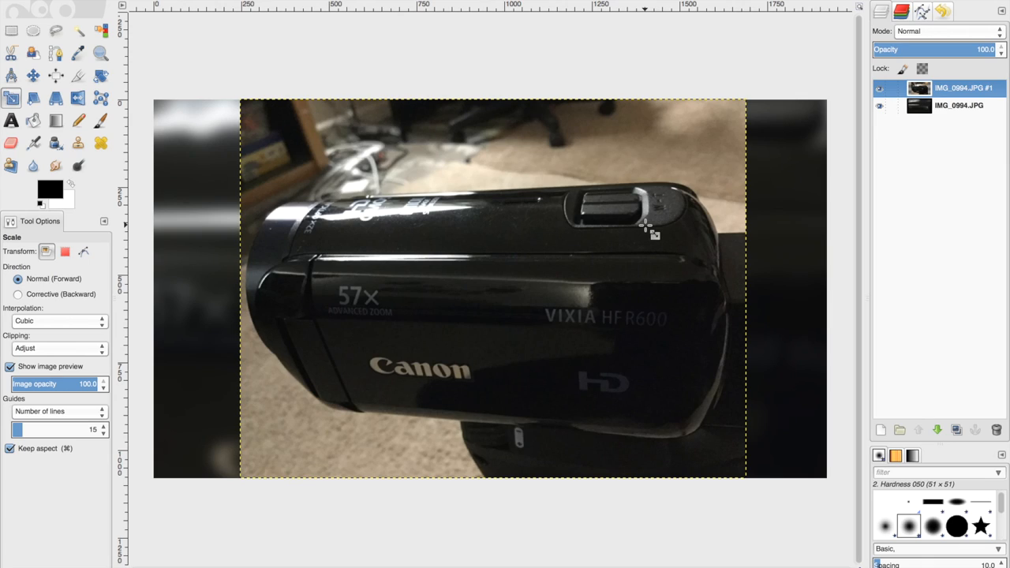
{"action": "mouse_move", "coordinate": [249, 109]}
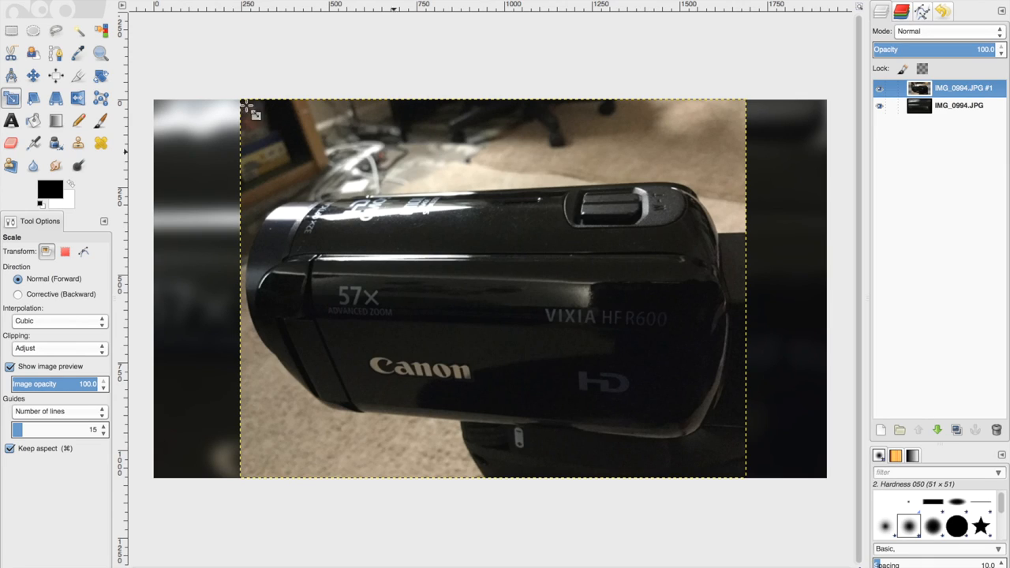
{"action": "mouse_move", "coordinate": [814, 347]}
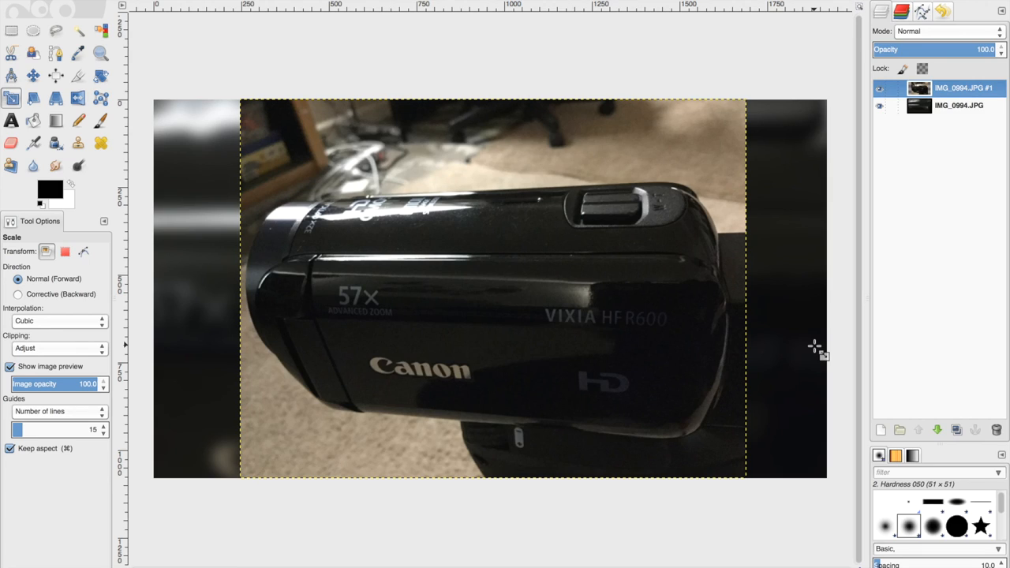
{"action": "mouse_move", "coordinate": [770, 345]}
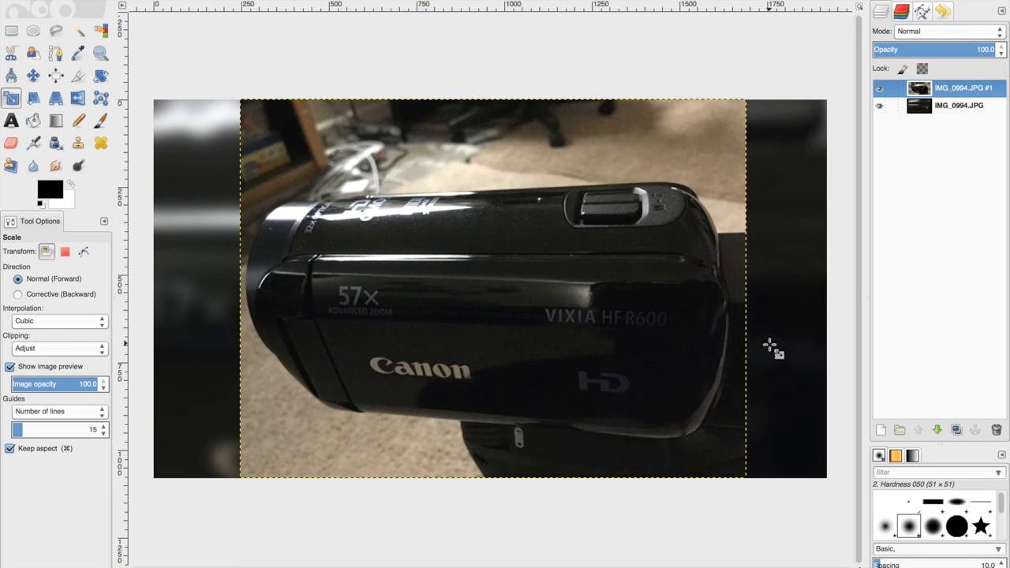
{"action": "mouse_move", "coordinate": [713, 326]}
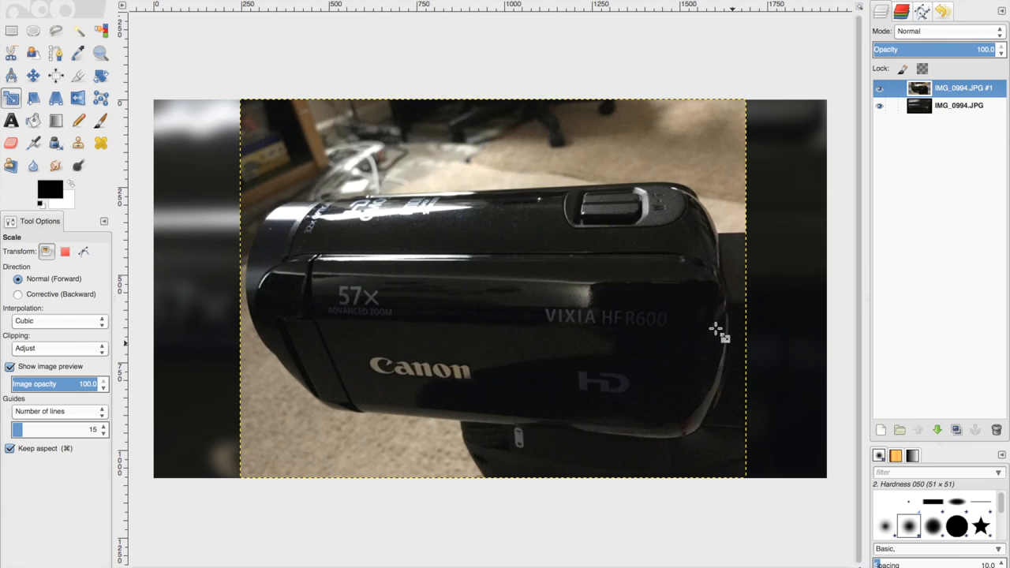
{"action": "mouse_move", "coordinate": [265, 281]}
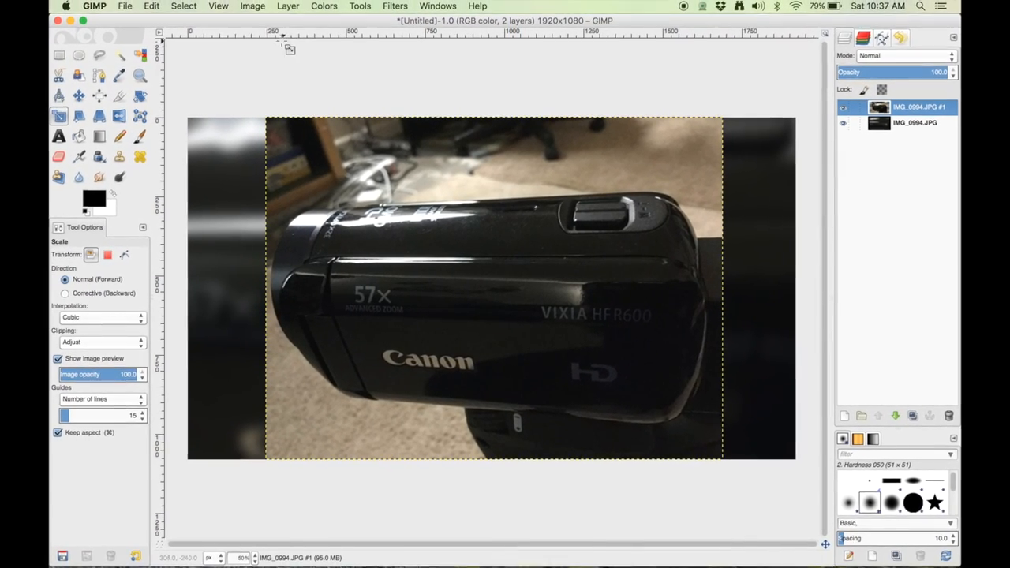
- Start Export As and browse to the images9549 folder on the Desktop
{"action": "left_click", "coordinate": [126, 6]}
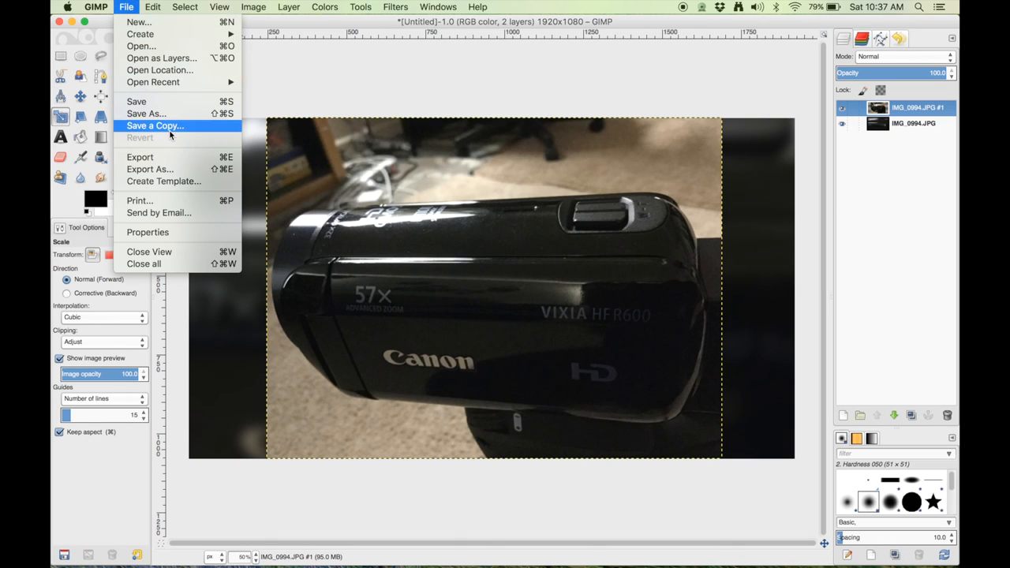
{"action": "mouse_move", "coordinate": [170, 168]}
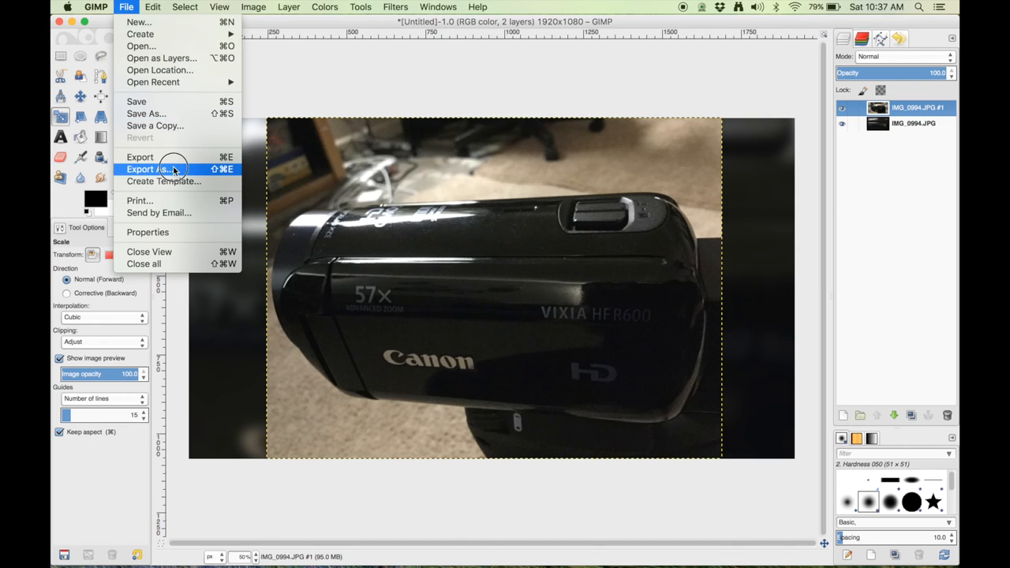
{"action": "left_click", "coordinate": [139, 169]}
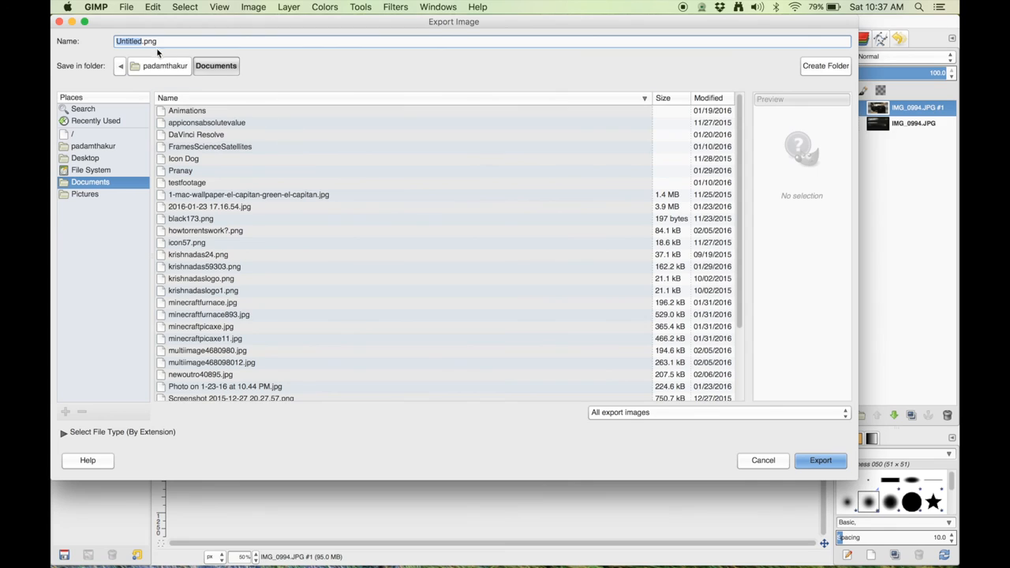
{"action": "mouse_move", "coordinate": [243, 194]}
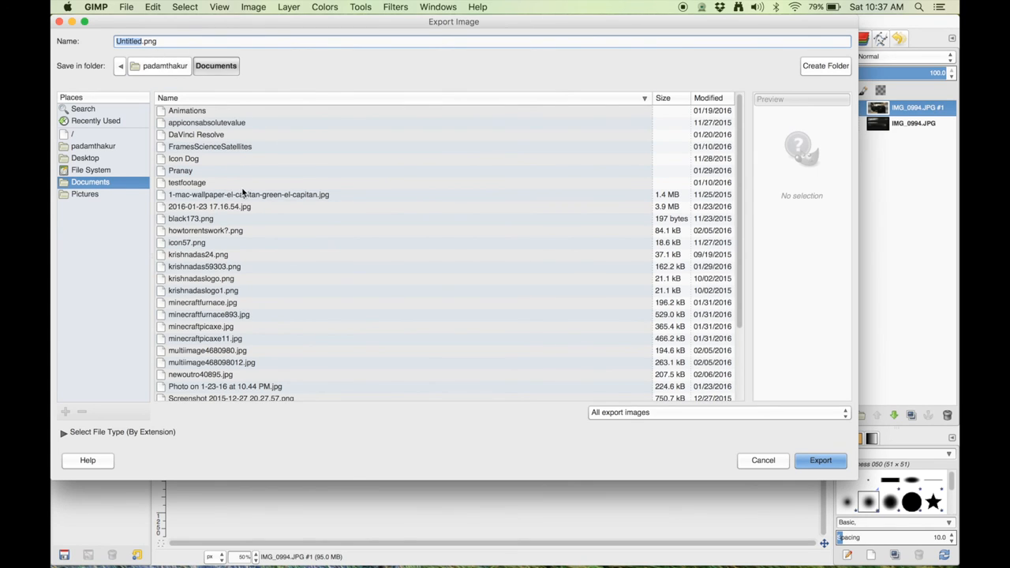
{"action": "mouse_move", "coordinate": [246, 207]}
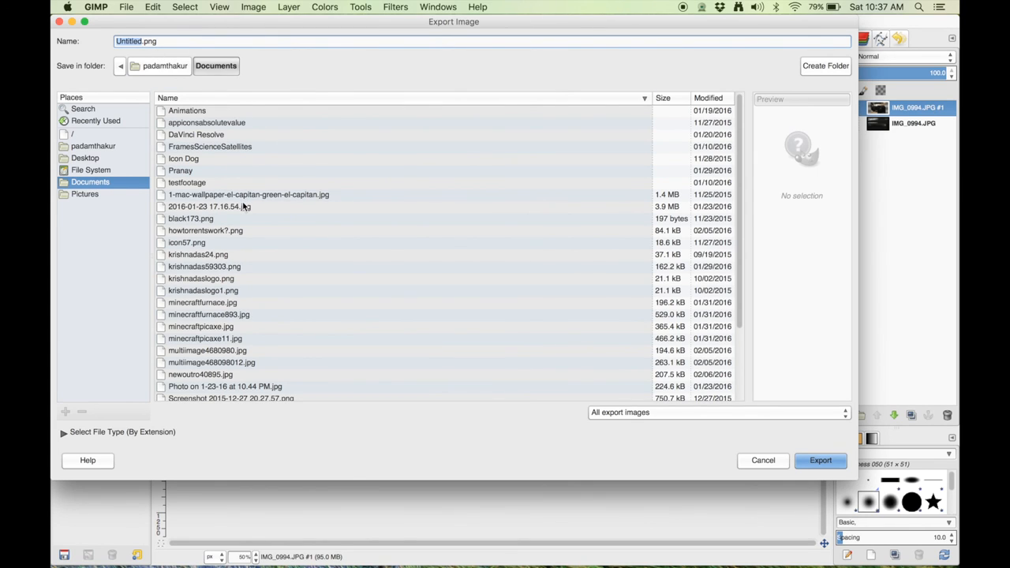
{"action": "scroll", "scroll_direction": "down", "scroll_amount": 3}
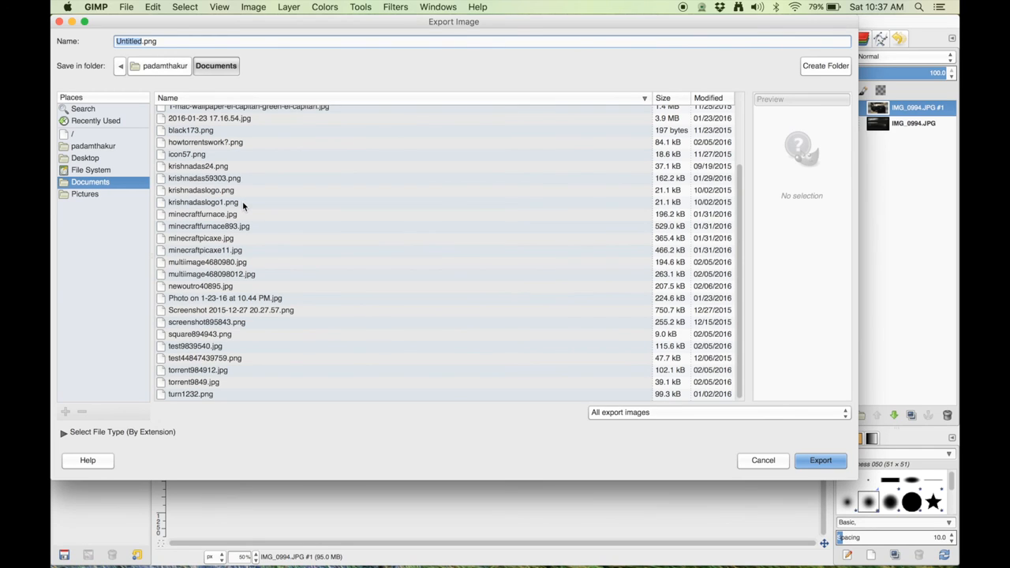
{"action": "scroll", "scroll_direction": "up", "scroll_amount": 3}
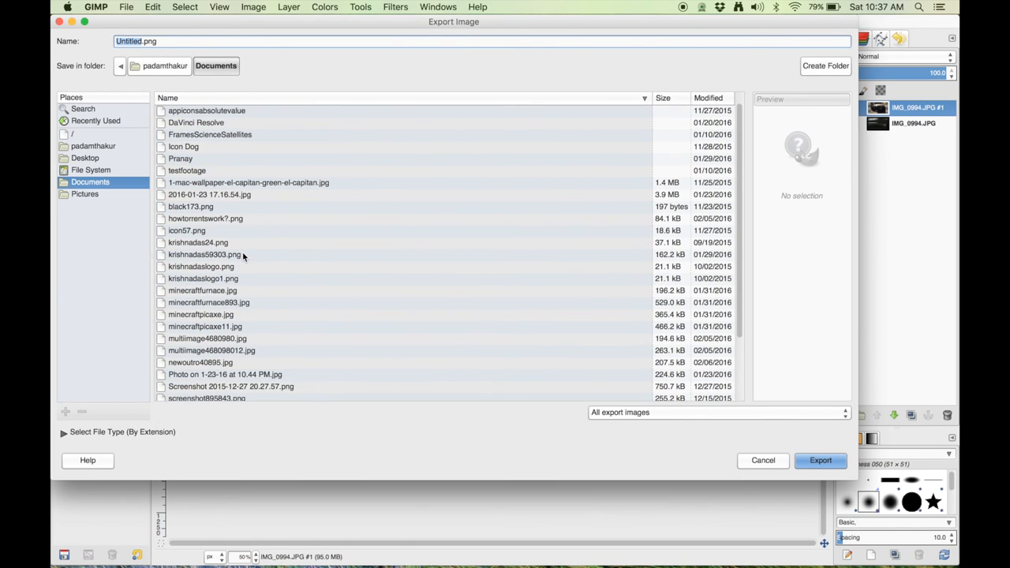
{"action": "scroll", "scroll_direction": "up", "scroll_amount": 3}
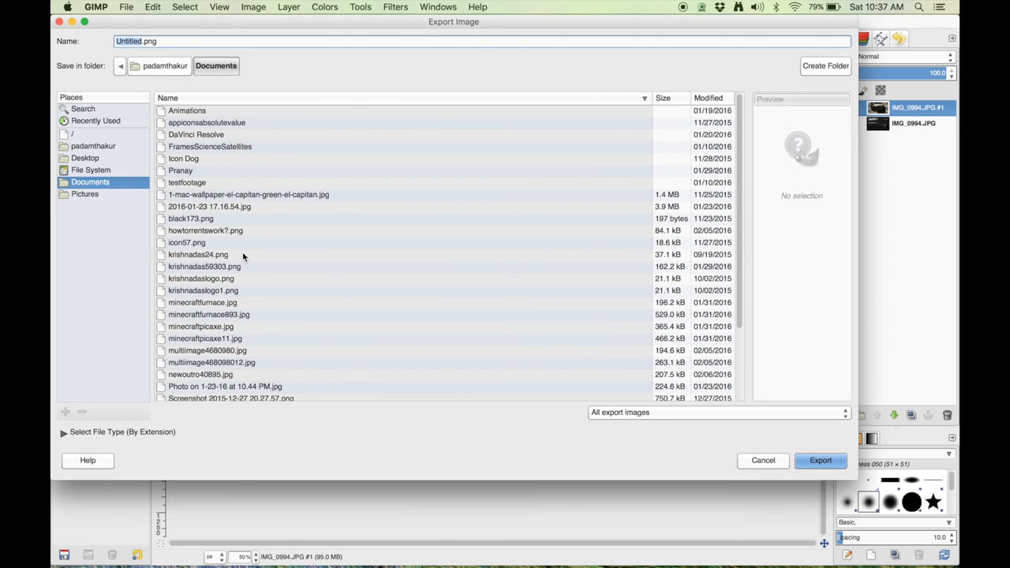
{"action": "left_click", "coordinate": [85, 157]}
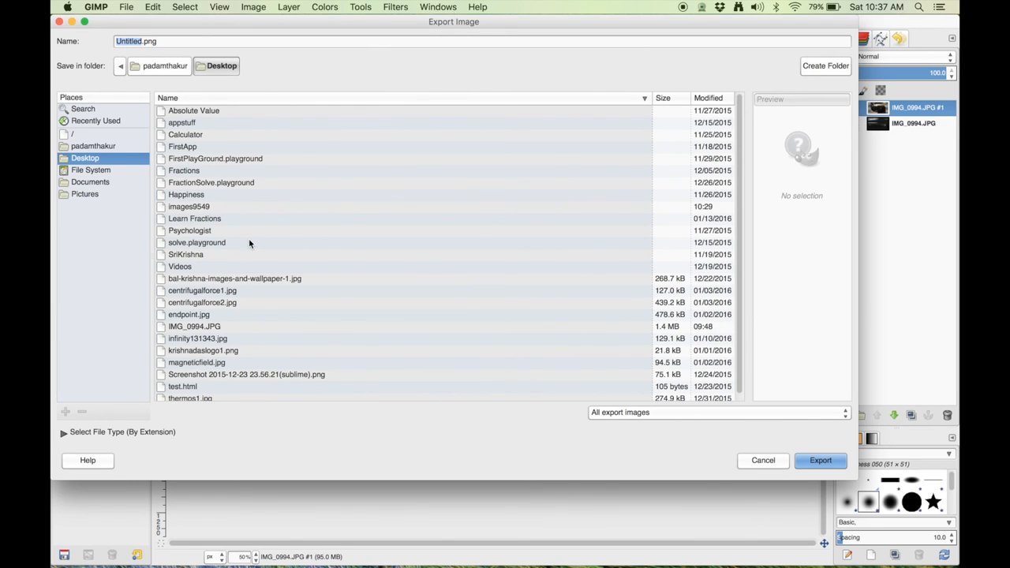
{"action": "double_click", "coordinate": [189, 205]}
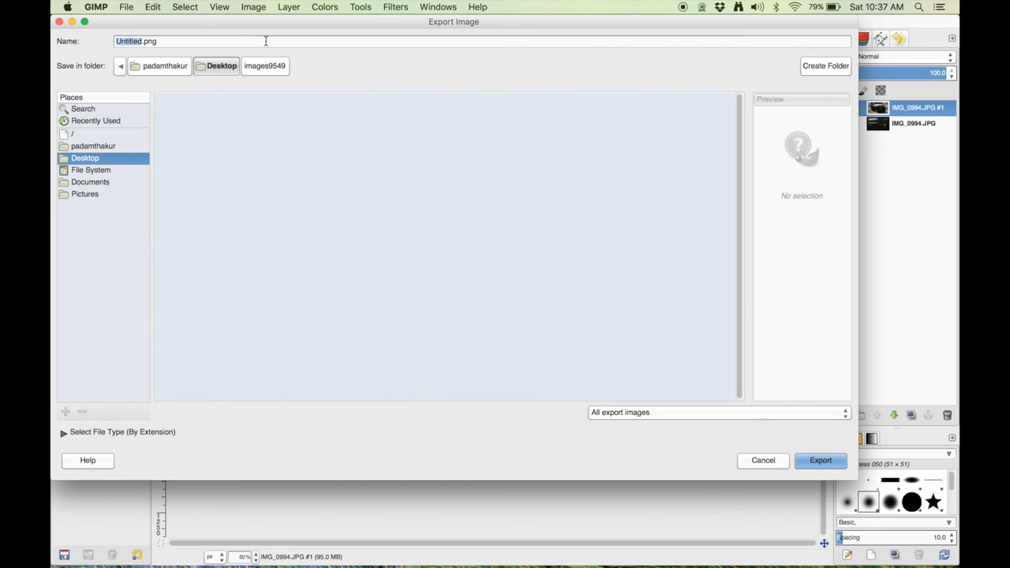
- Export the image as images898588.jpg at JPEG quality 100
{"action": "left_click", "coordinate": [265, 66]}
{"action": "type", "text": "images898588.pj"}
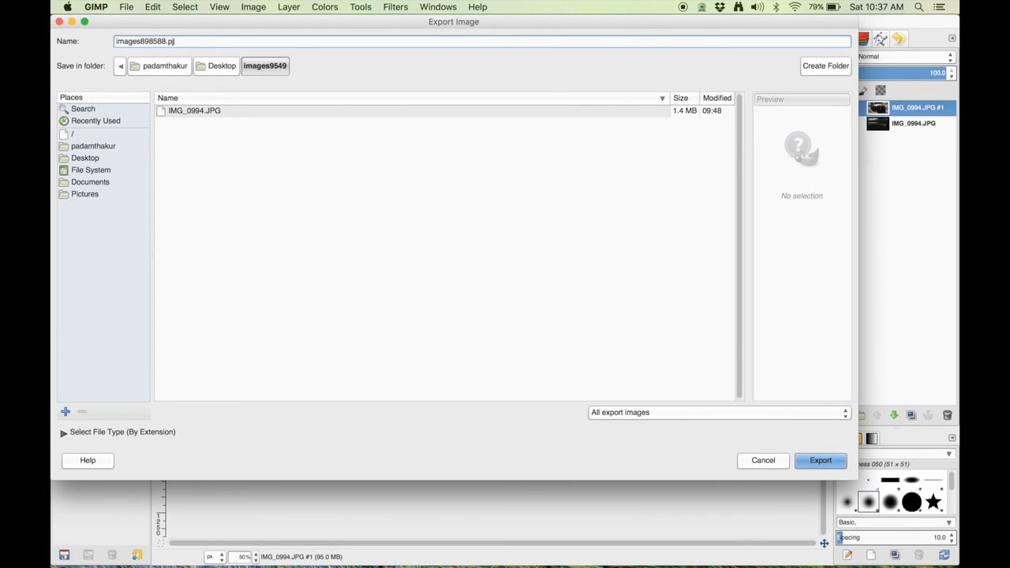
{"action": "type", "text": "pg"}
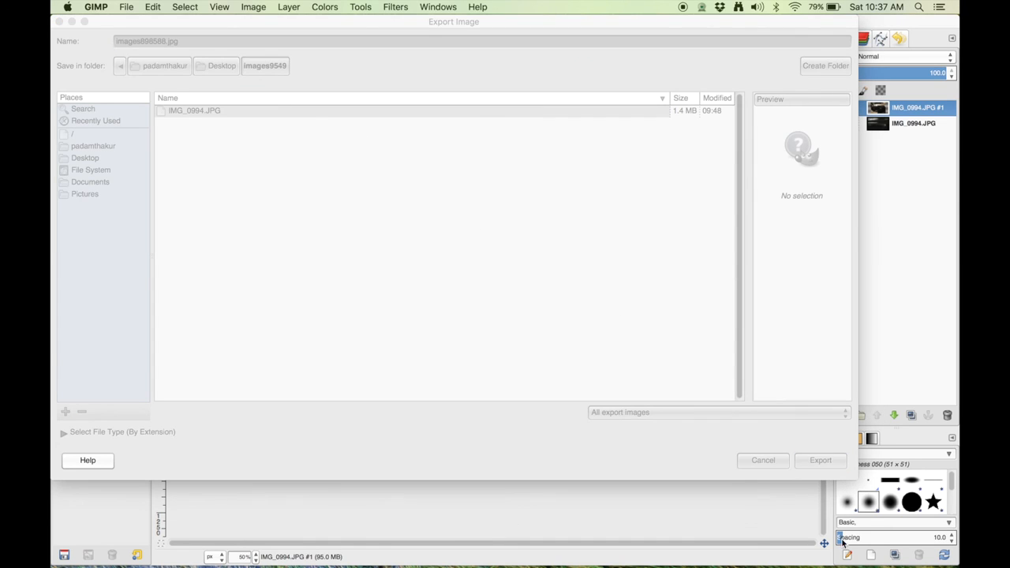
{"action": "left_click", "coordinate": [820, 460]}
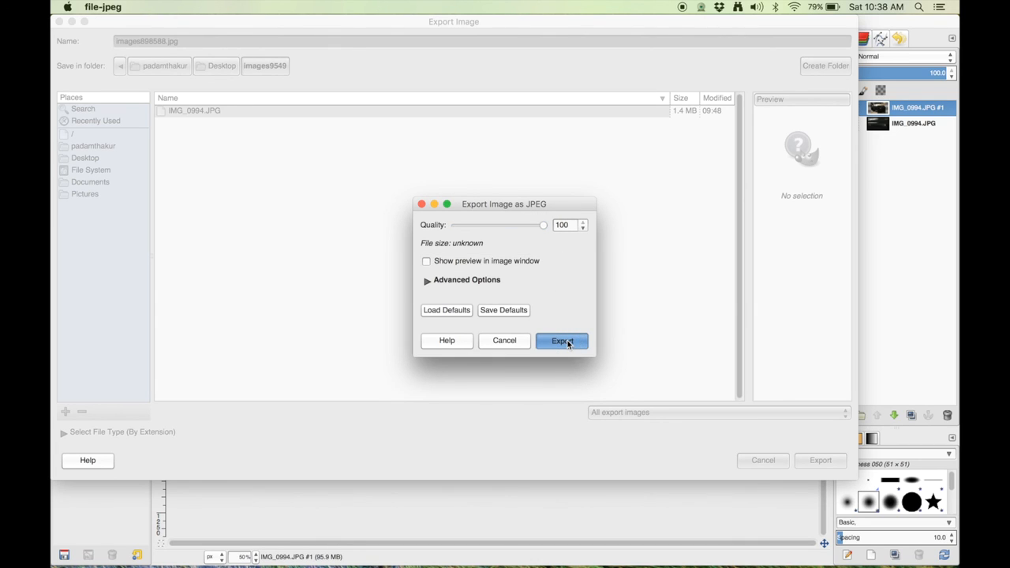
{"action": "left_click", "coordinate": [561, 341]}
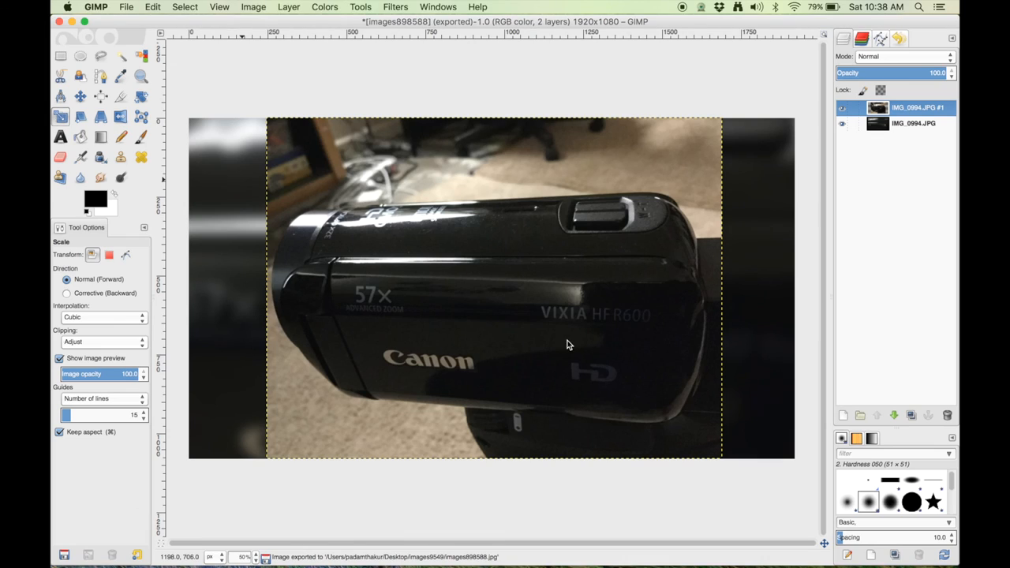
{"action": "mouse_move", "coordinate": [290, 559]}
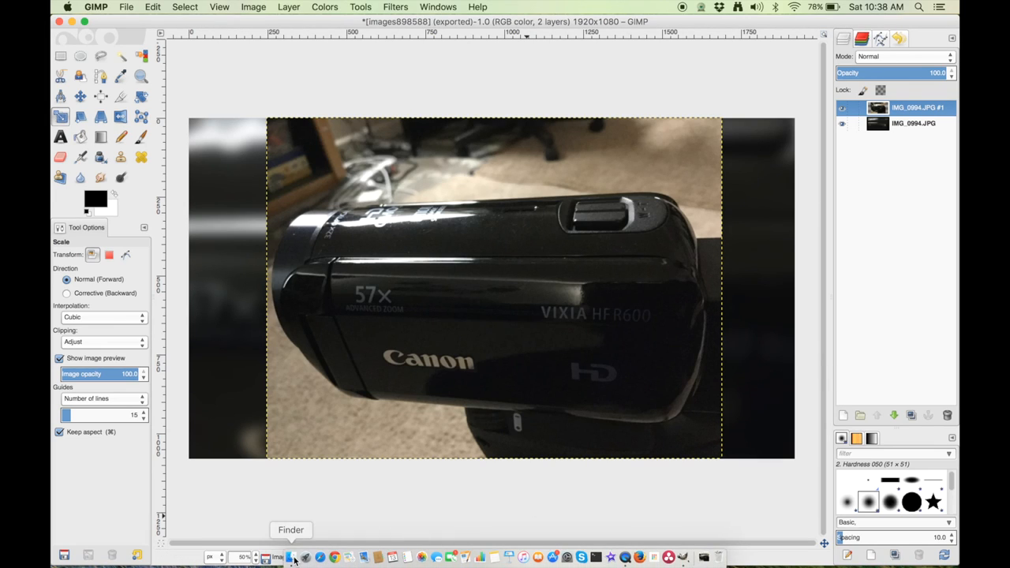
- Open the exported images898588.jpg from Finder in Preview
{"action": "left_click", "coordinate": [291, 557]}
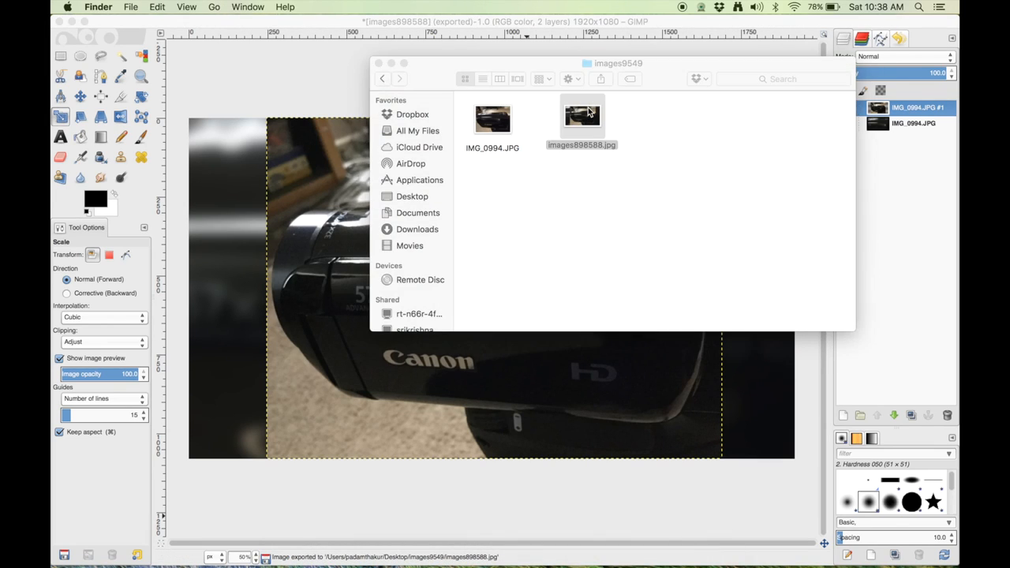
{"action": "double_click", "coordinate": [580, 118]}
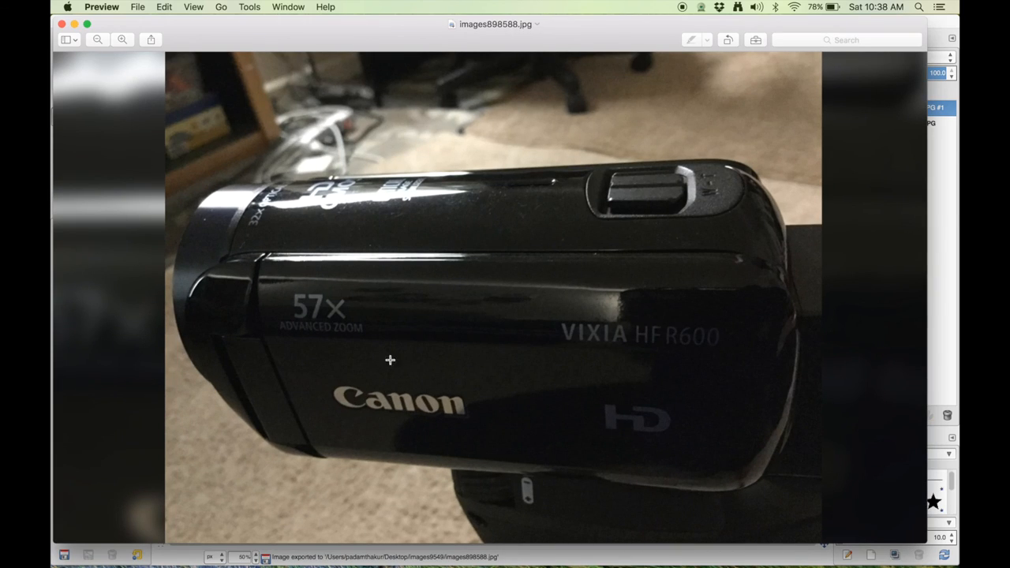